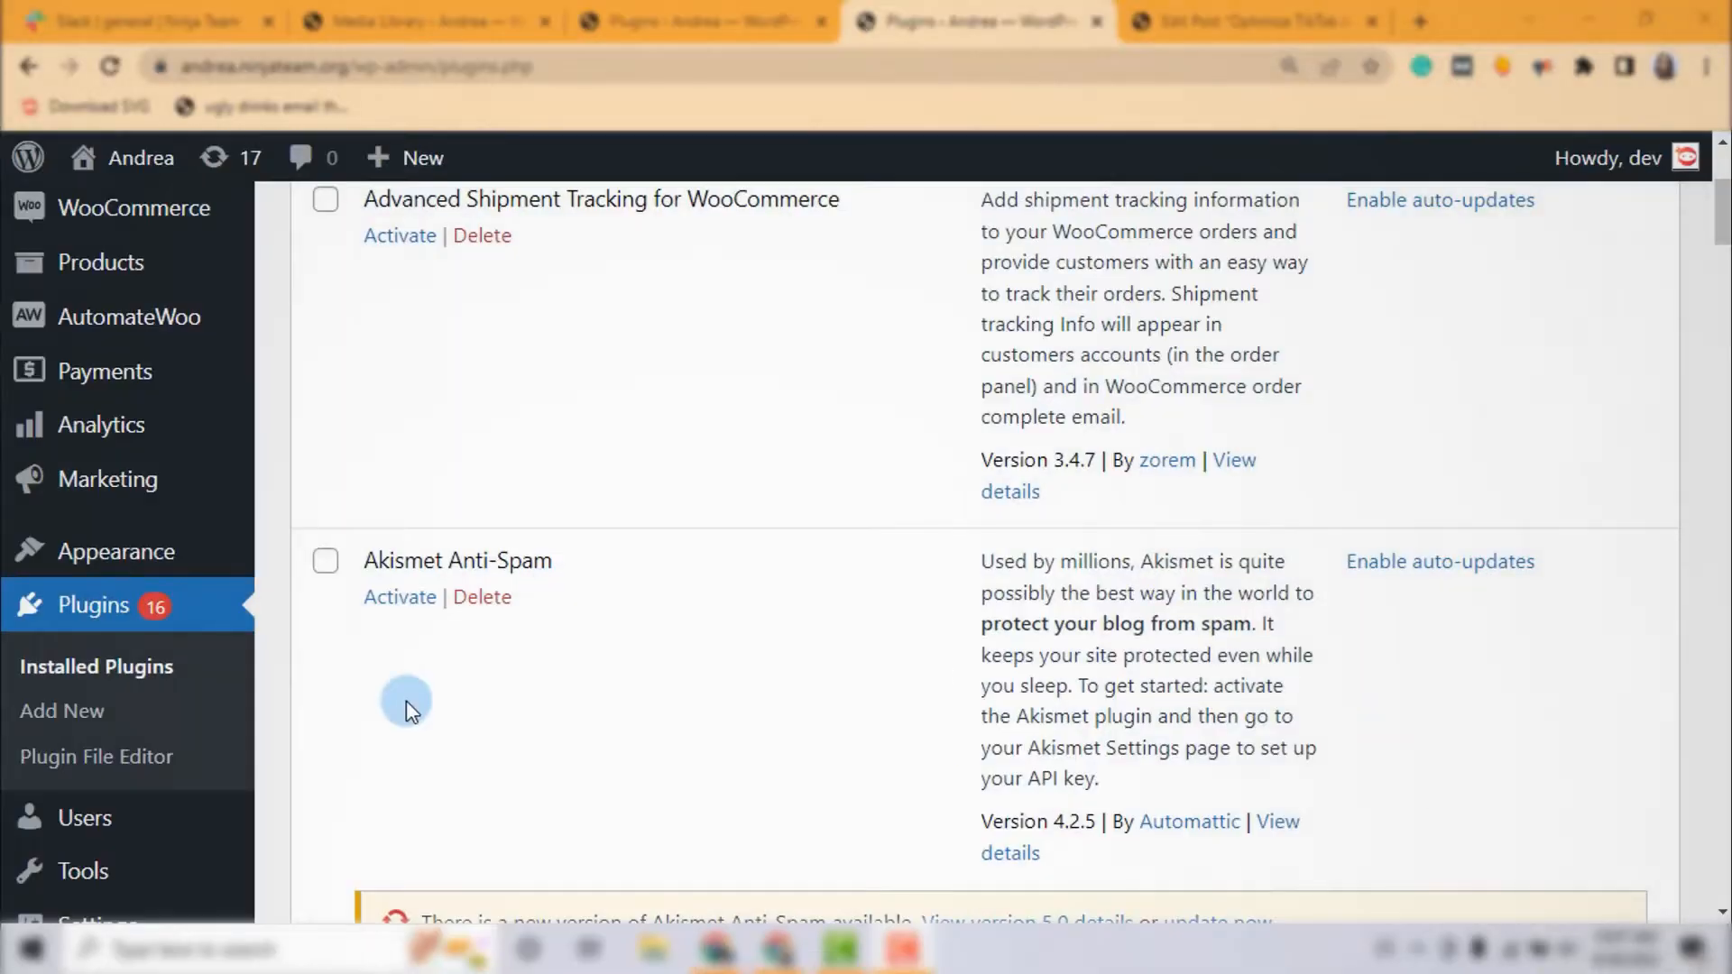
# Search for 'filebird document library' in Add New Plugins and activate FileBird Document Library.
pyautogui.click(63, 710)
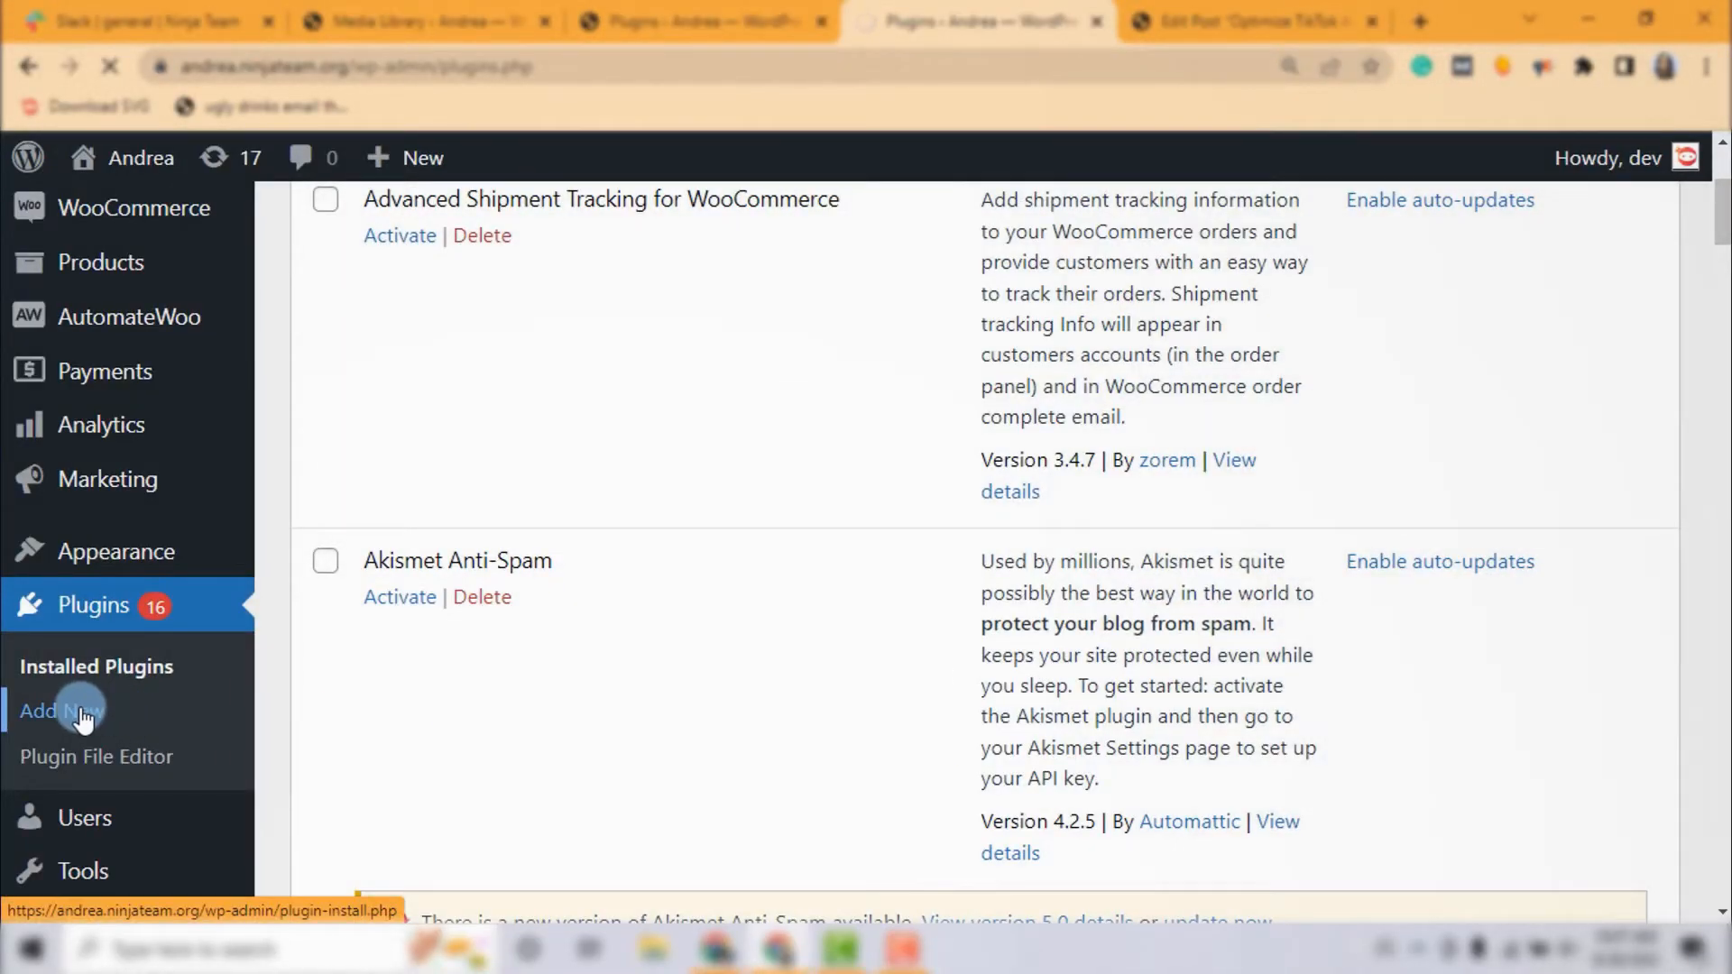
pyautogui.click(63, 710)
pyautogui.write('filebird document library')
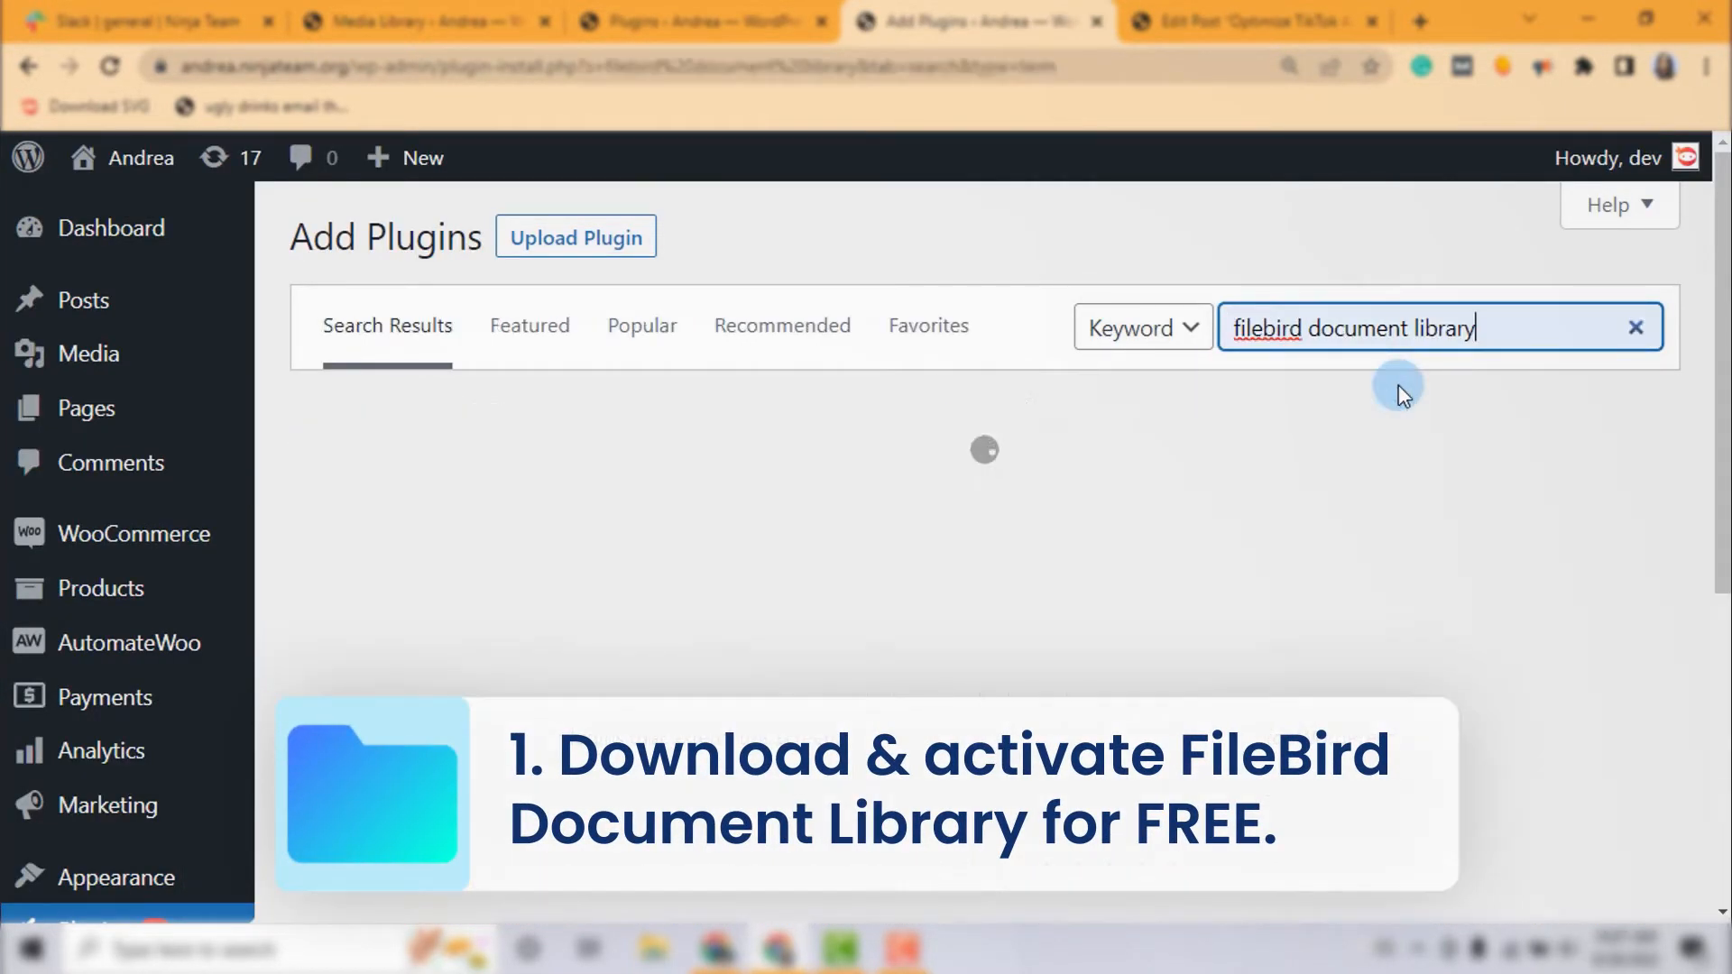
pyautogui.click(1317, 563)
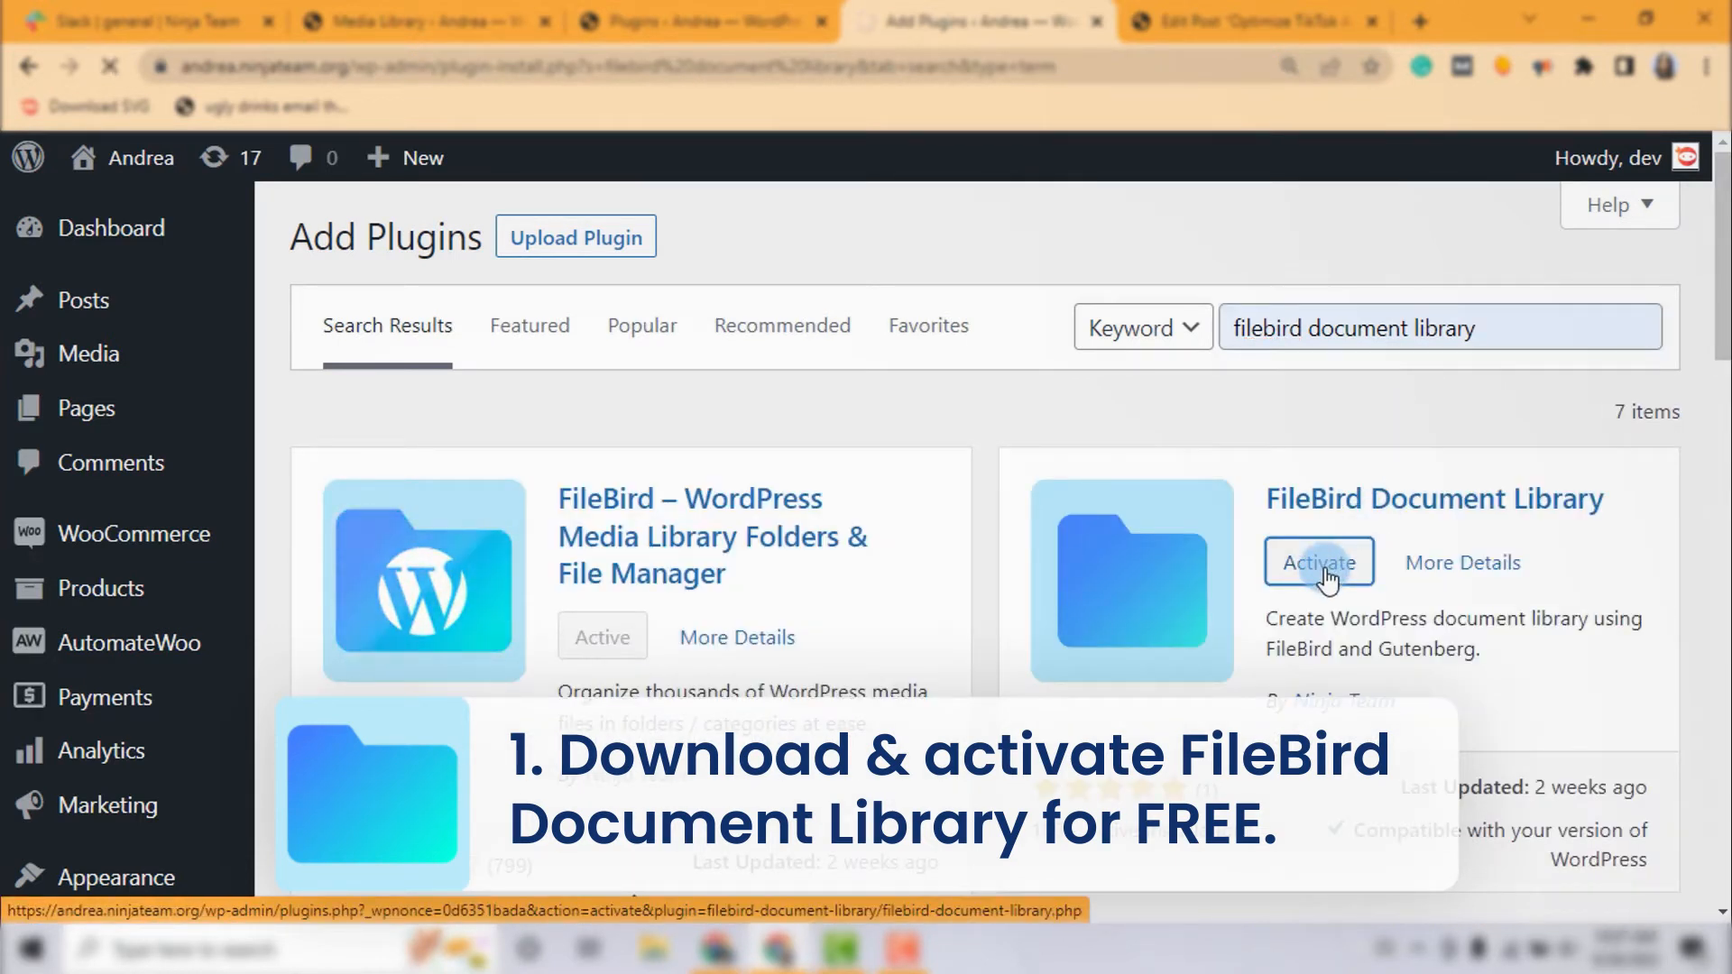
pyautogui.click(1316, 563)
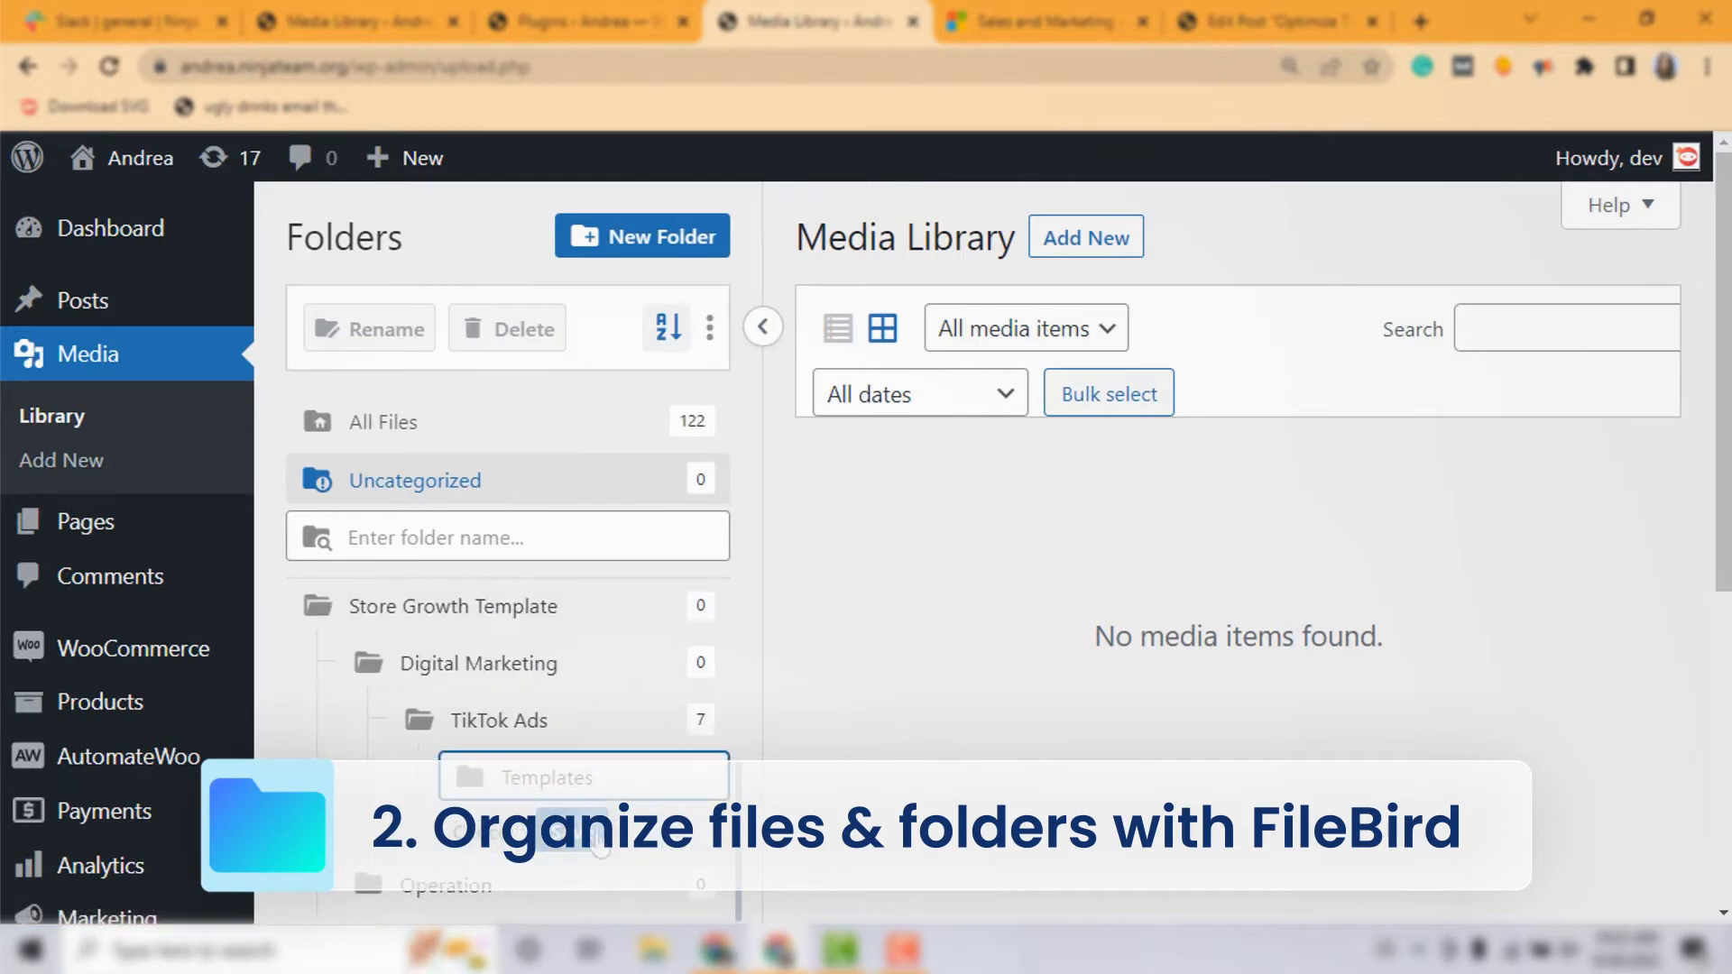
# Show All Posts, listing the 'Optimize TikTok Ads Performance' draft.
pyautogui.click(400, 620)
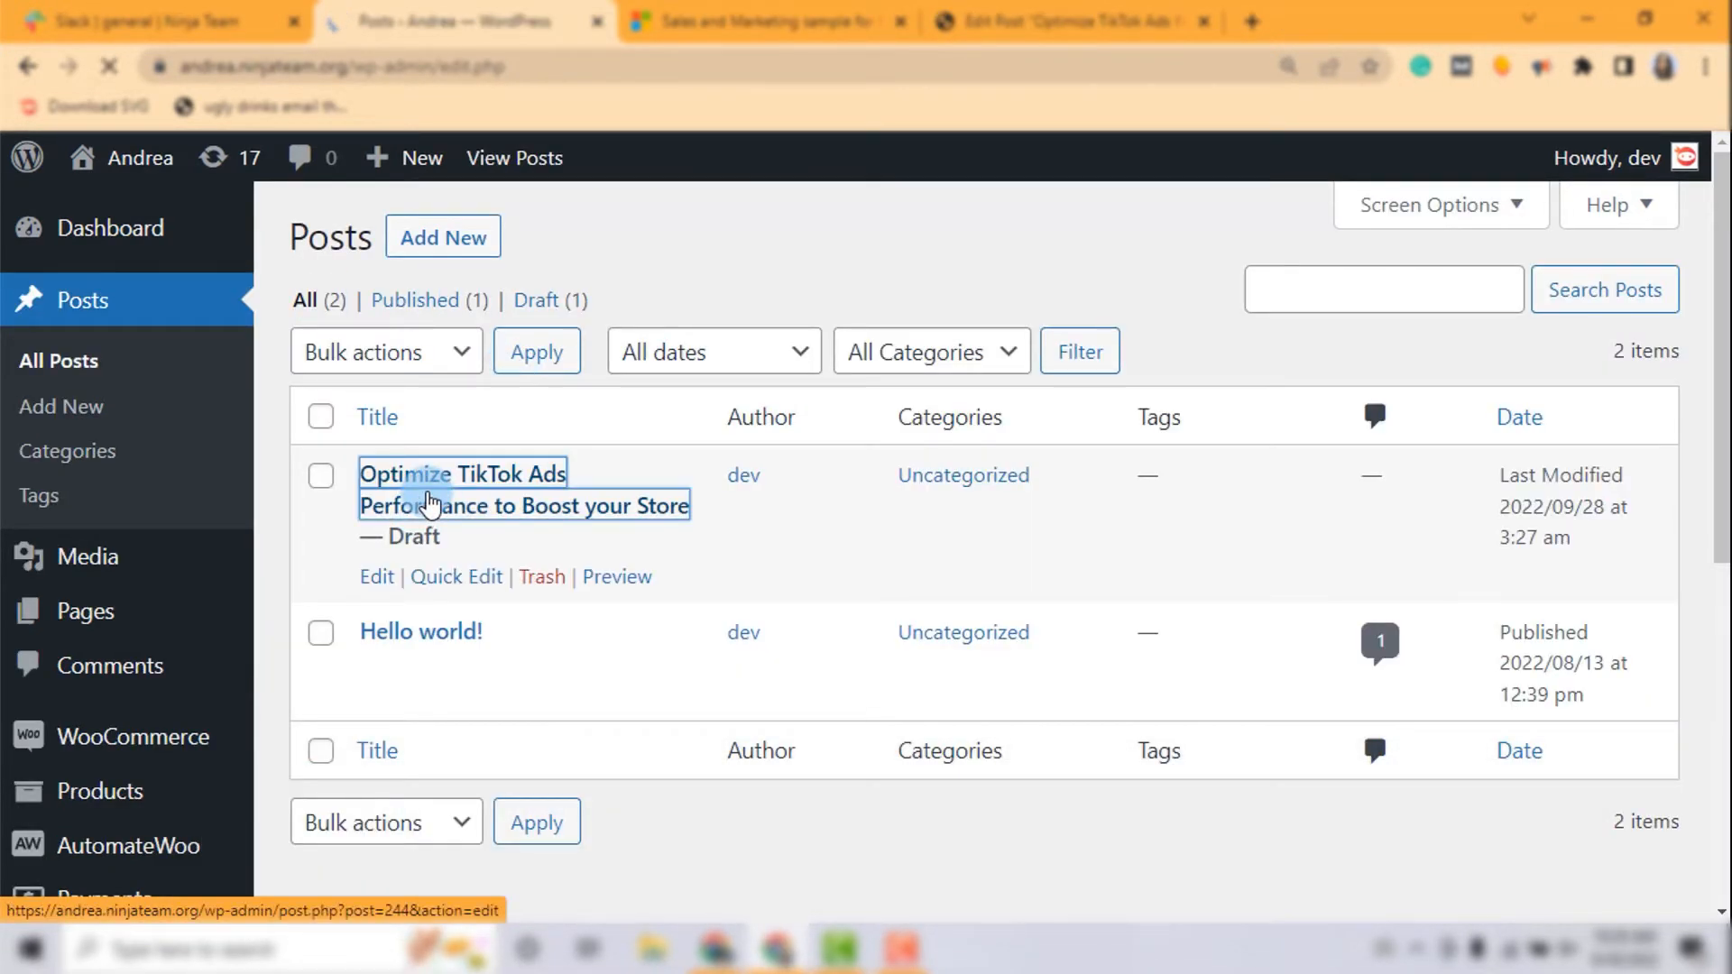
# Edit the TikTok Ads draft and add a FileBird Document Library block above Conclusion.
pyautogui.click(462, 473)
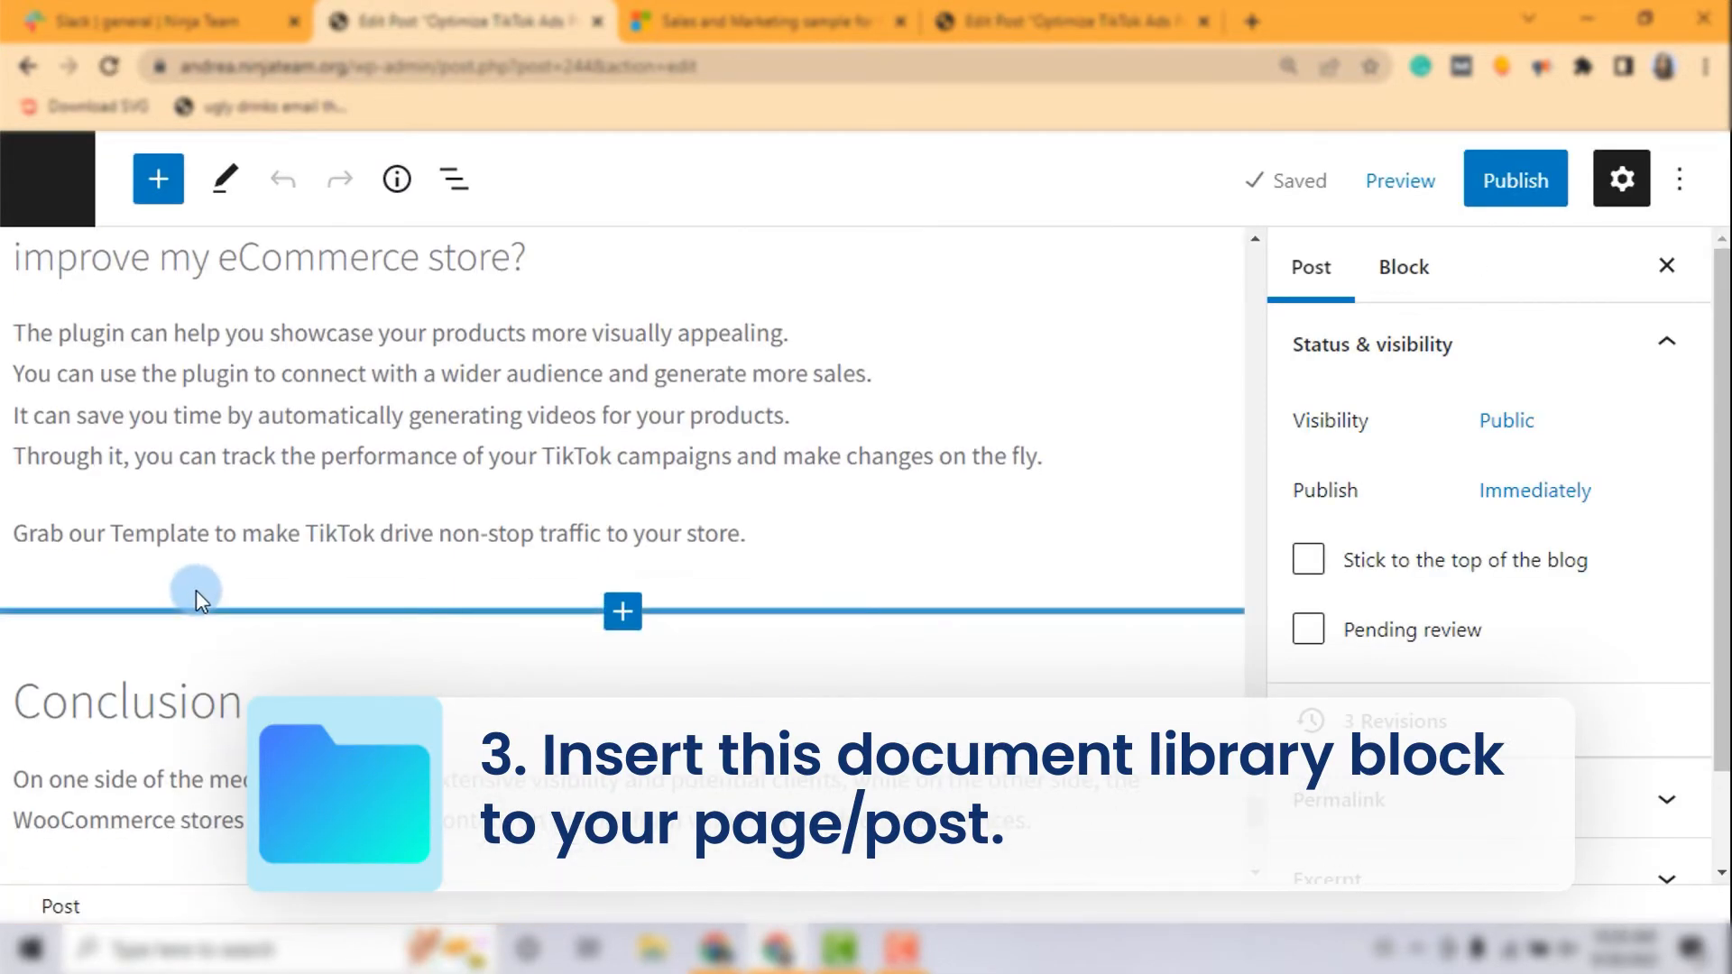
pyautogui.click(126, 702)
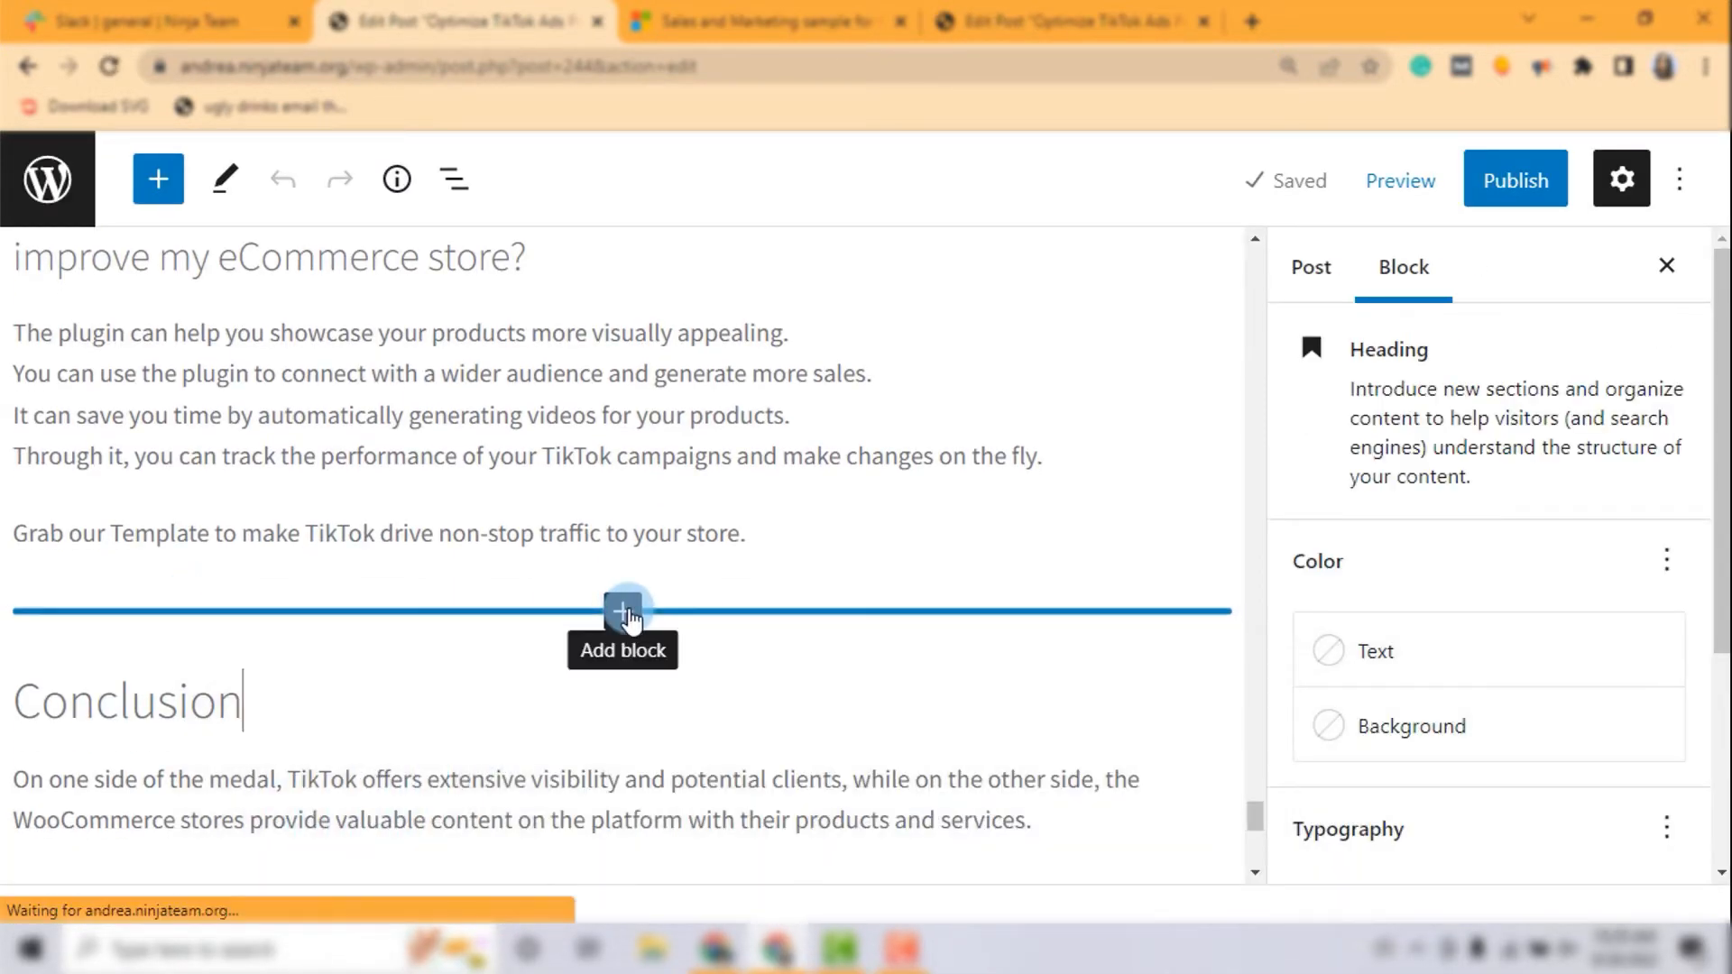
pyautogui.click(622, 612)
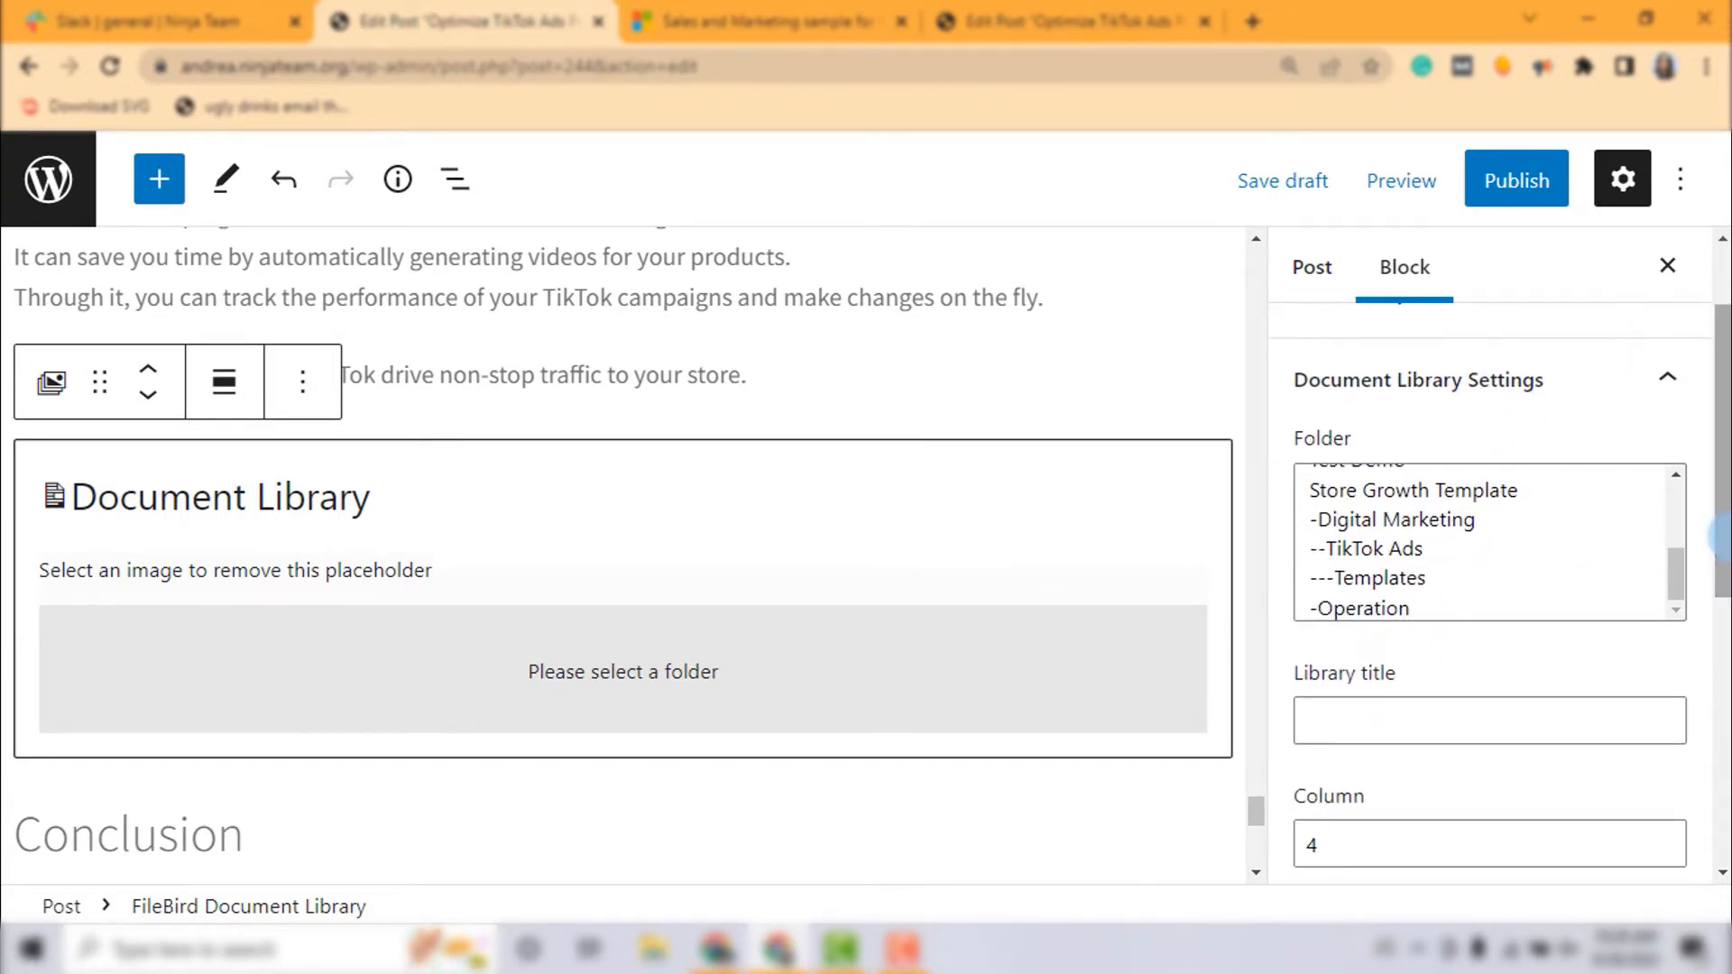
# Select the TikTok Ads and Templates folders as the library's sources.
pyautogui.click(1369, 549)
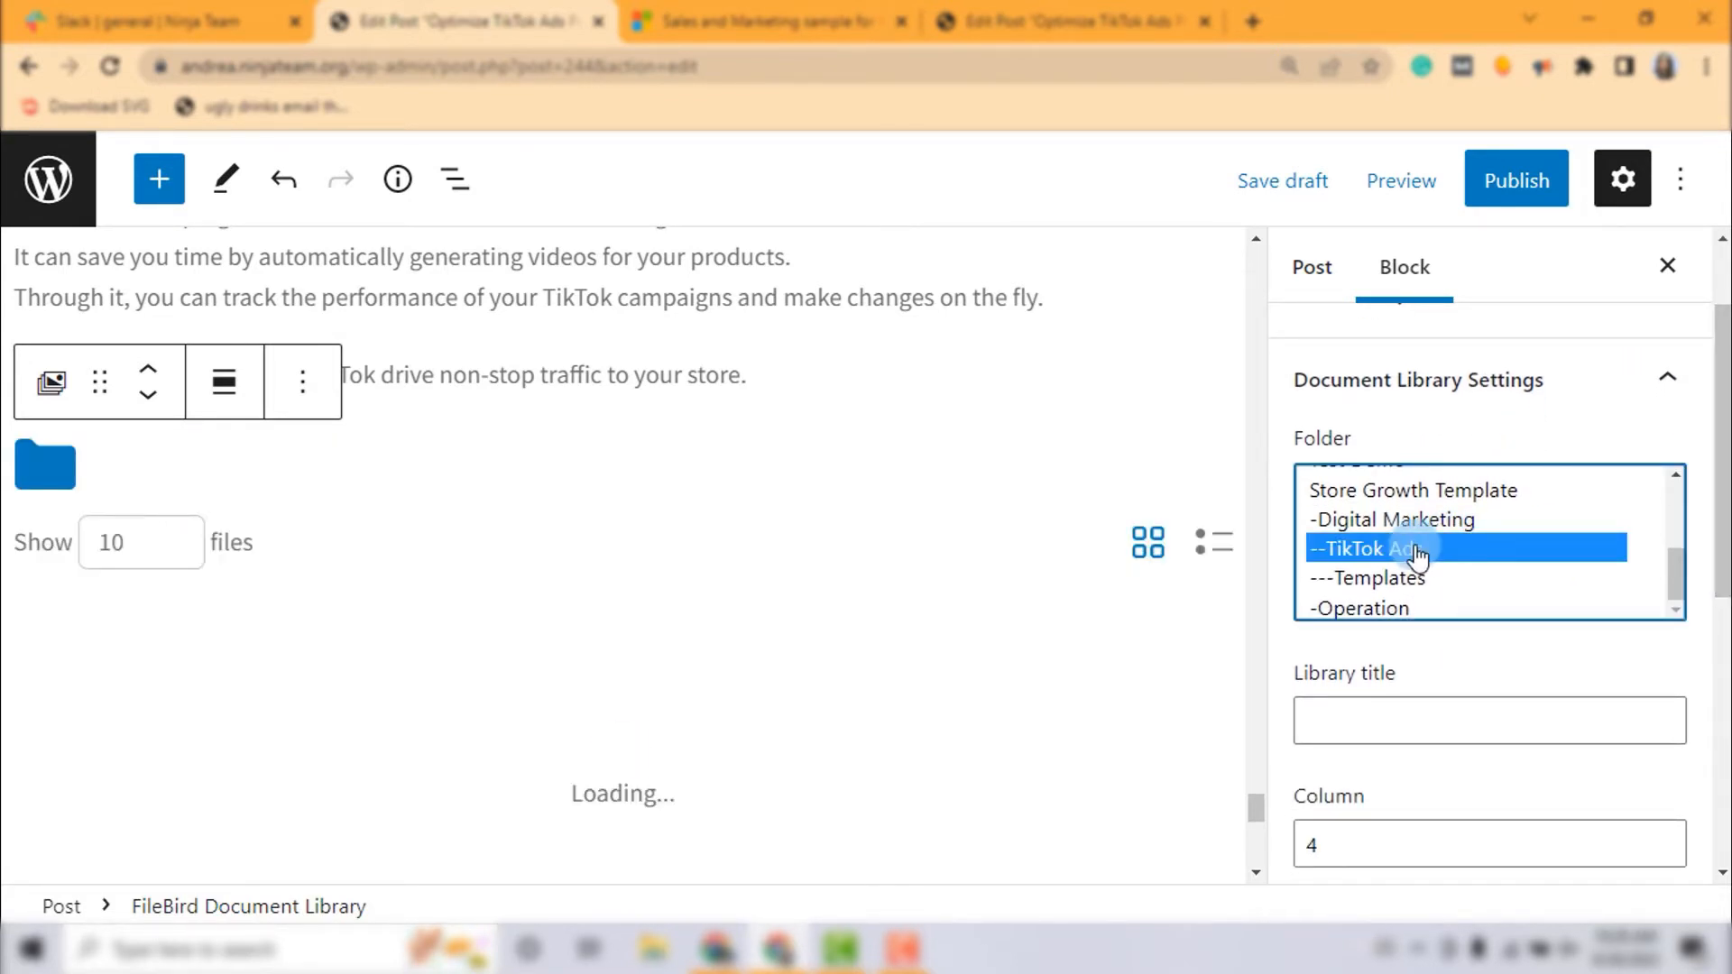
pyautogui.click(1375, 549)
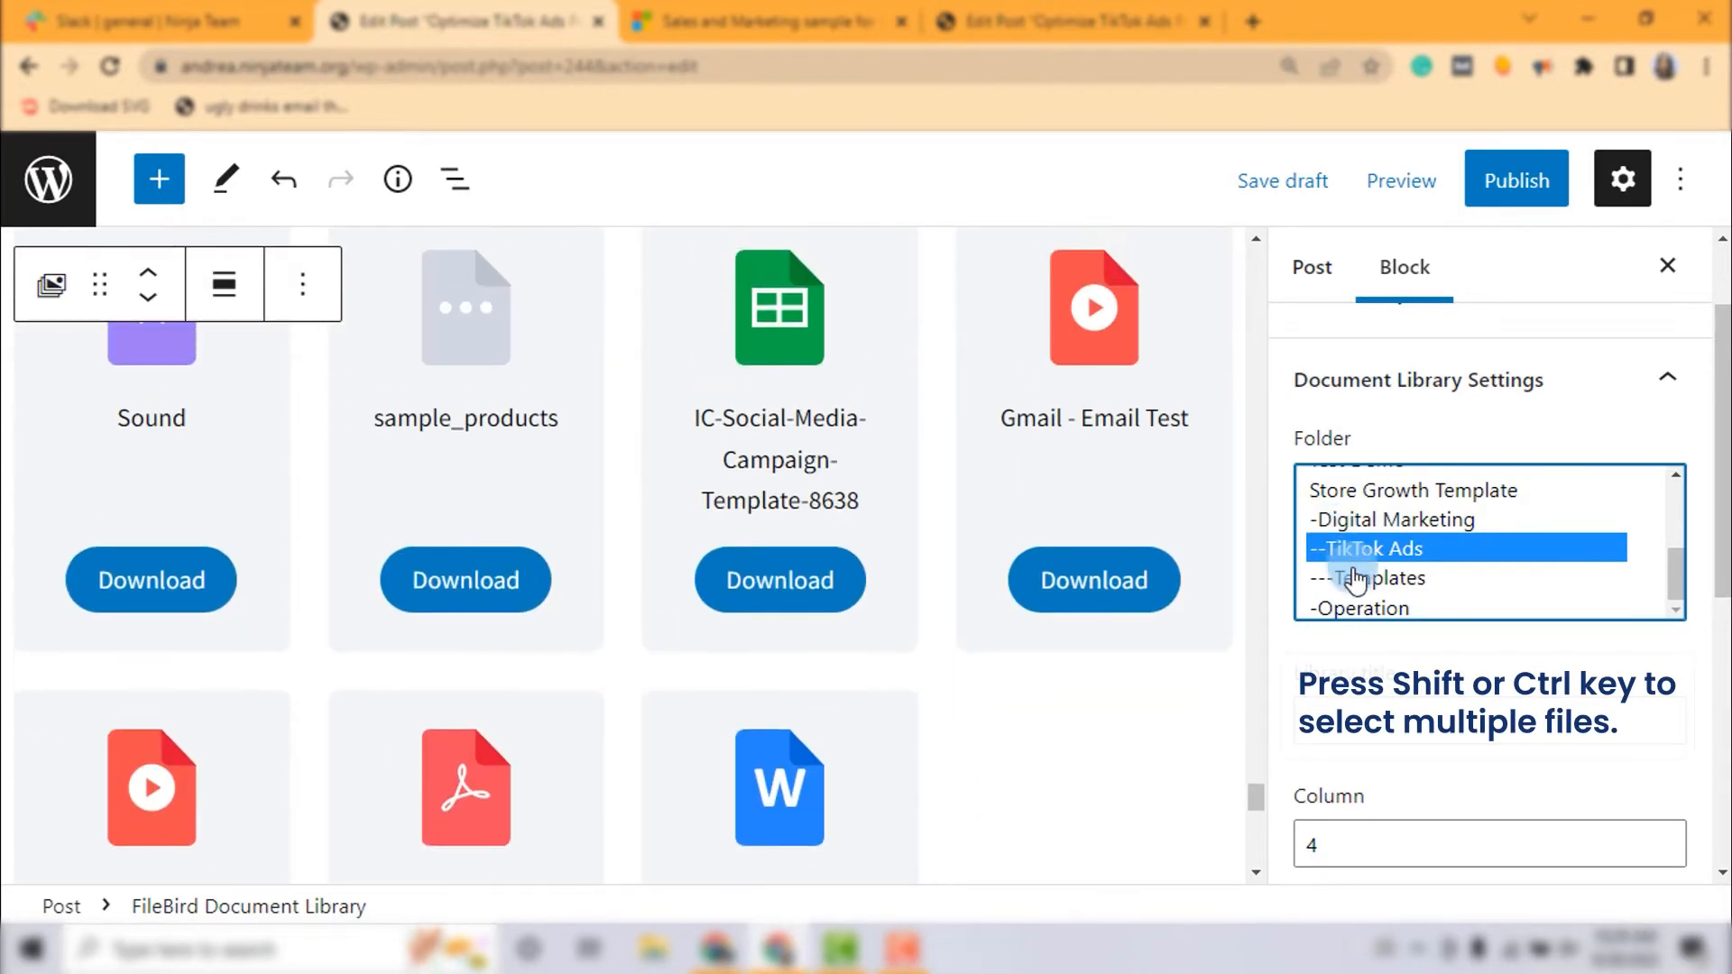
pyautogui.click(1375, 577)
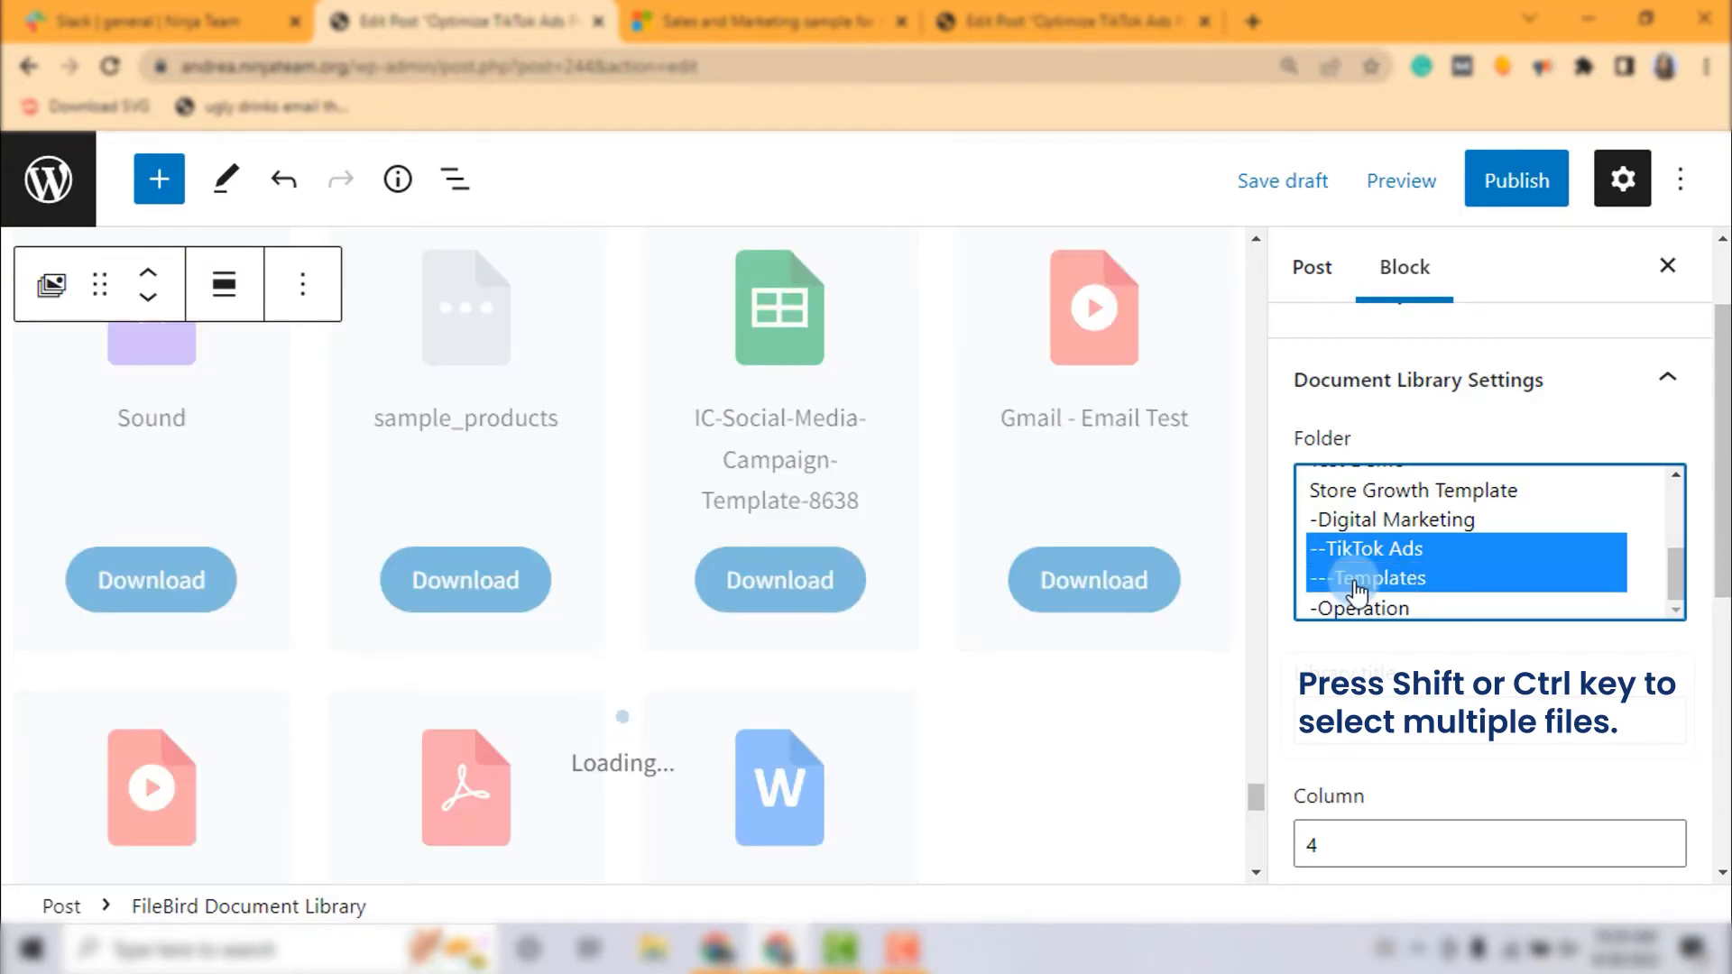
pyautogui.scroll(-3)
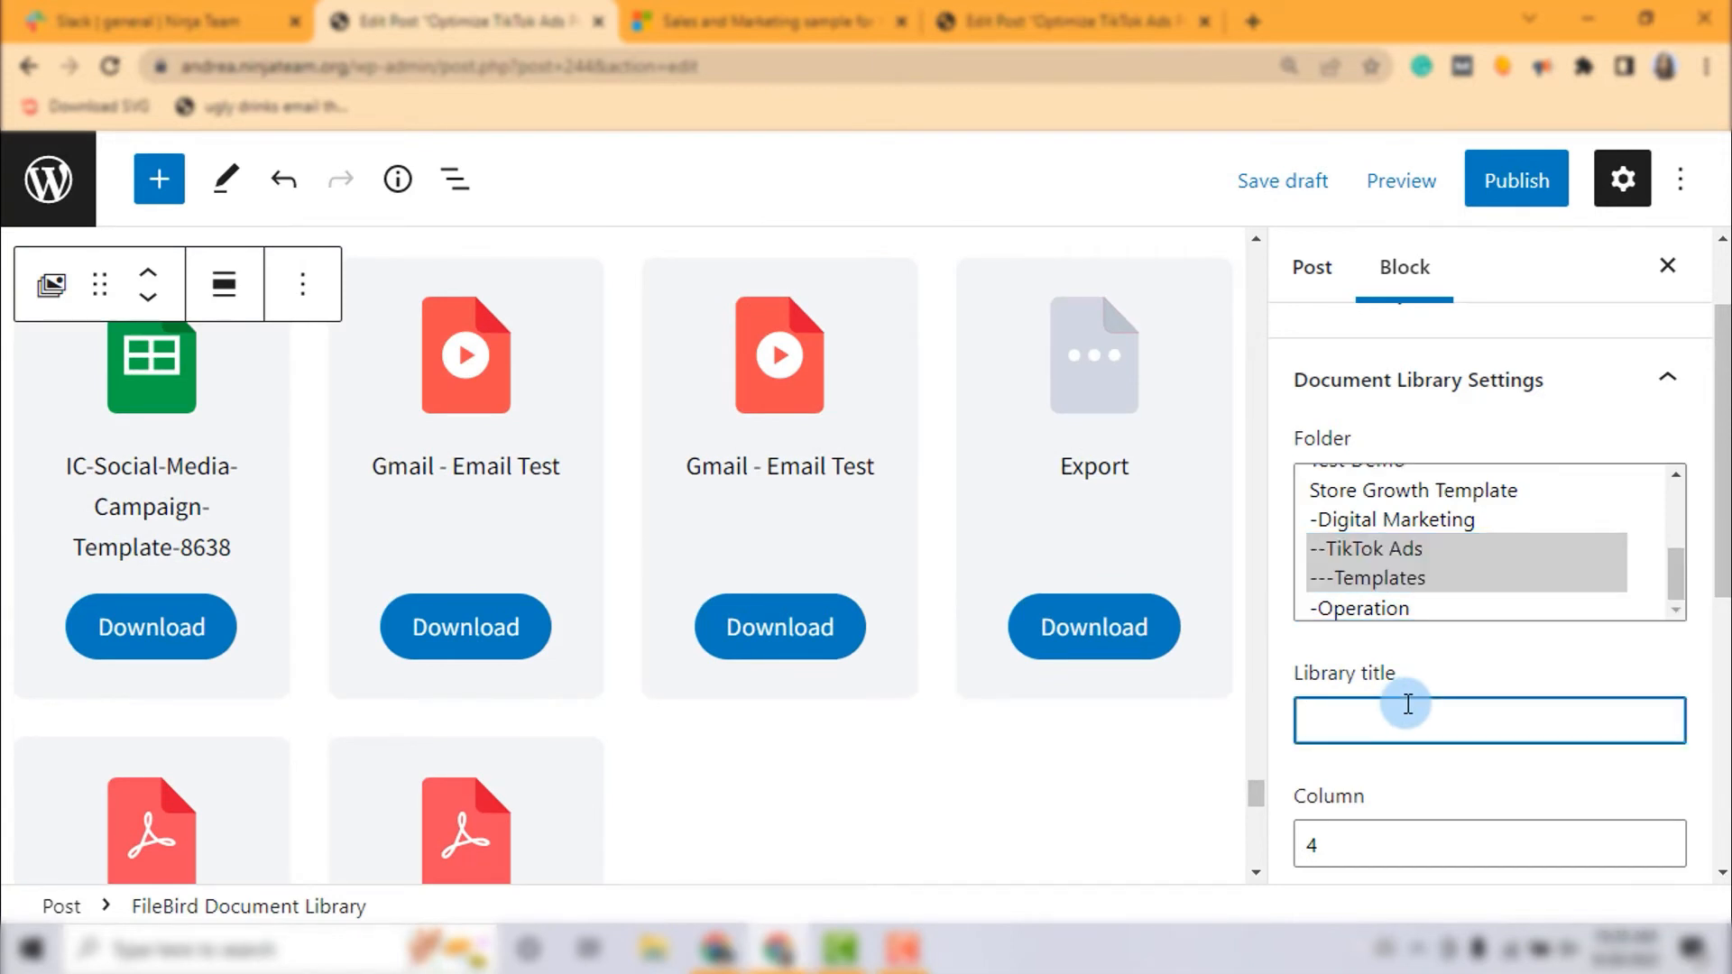
# Enter 'TikTok Ads Growth Material' as the library title.
pyautogui.write('Tikto')
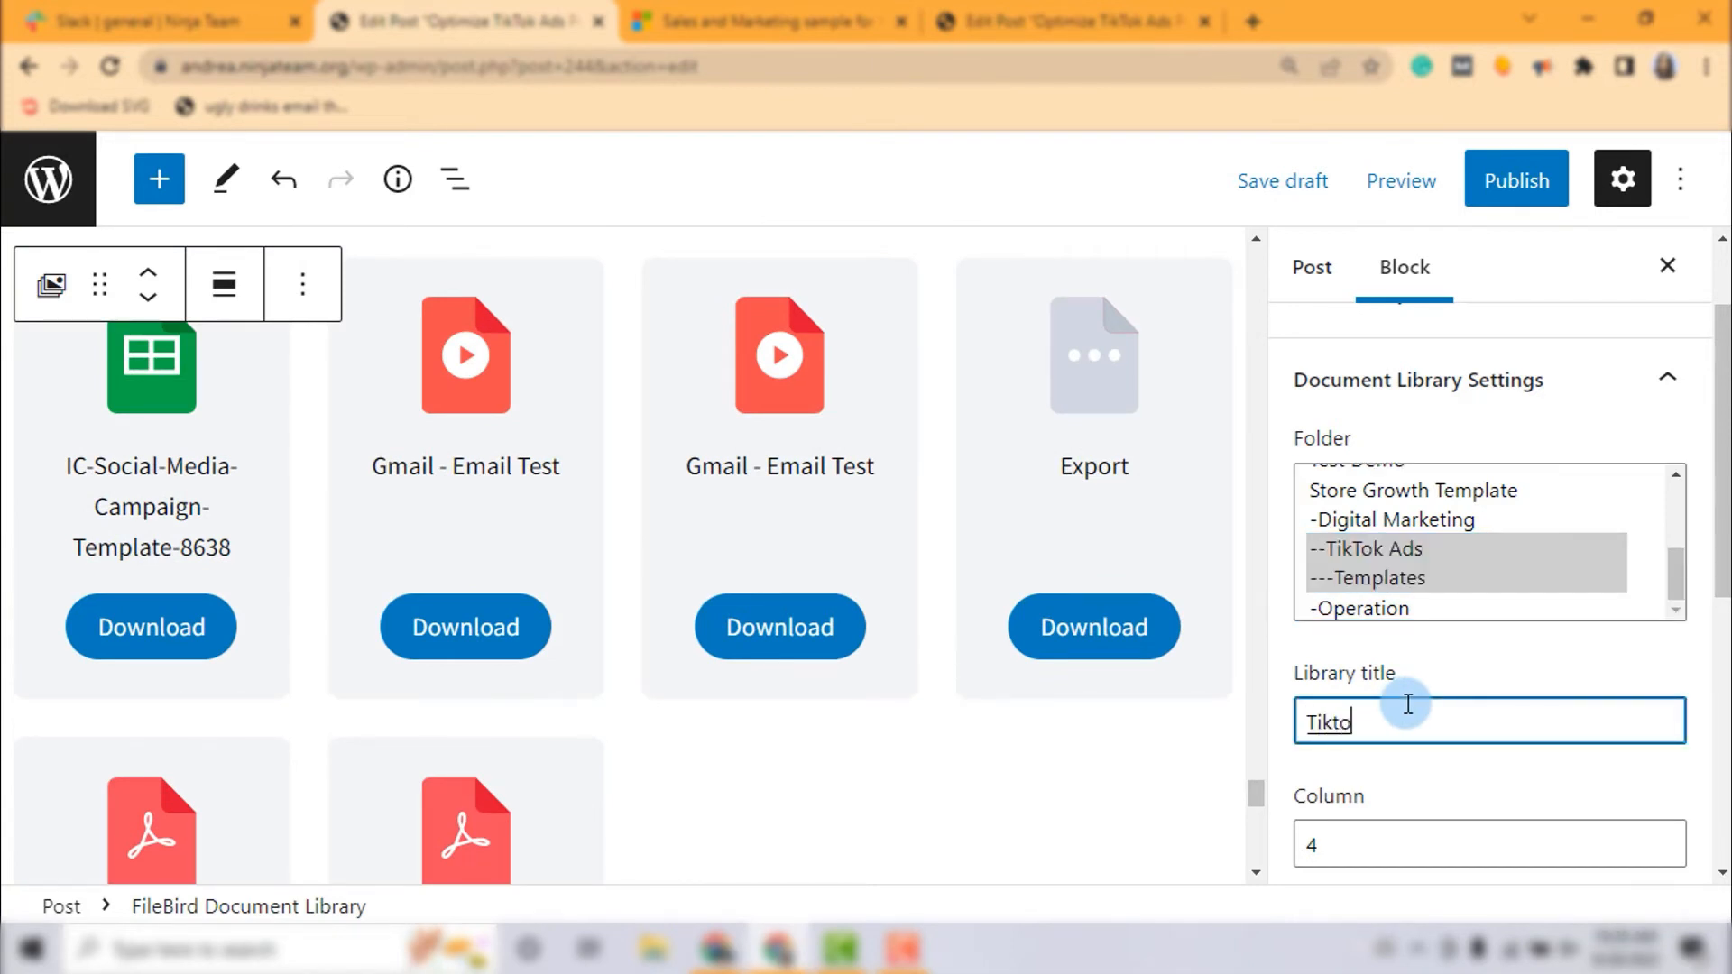
pyautogui.write('TikTok Ads')
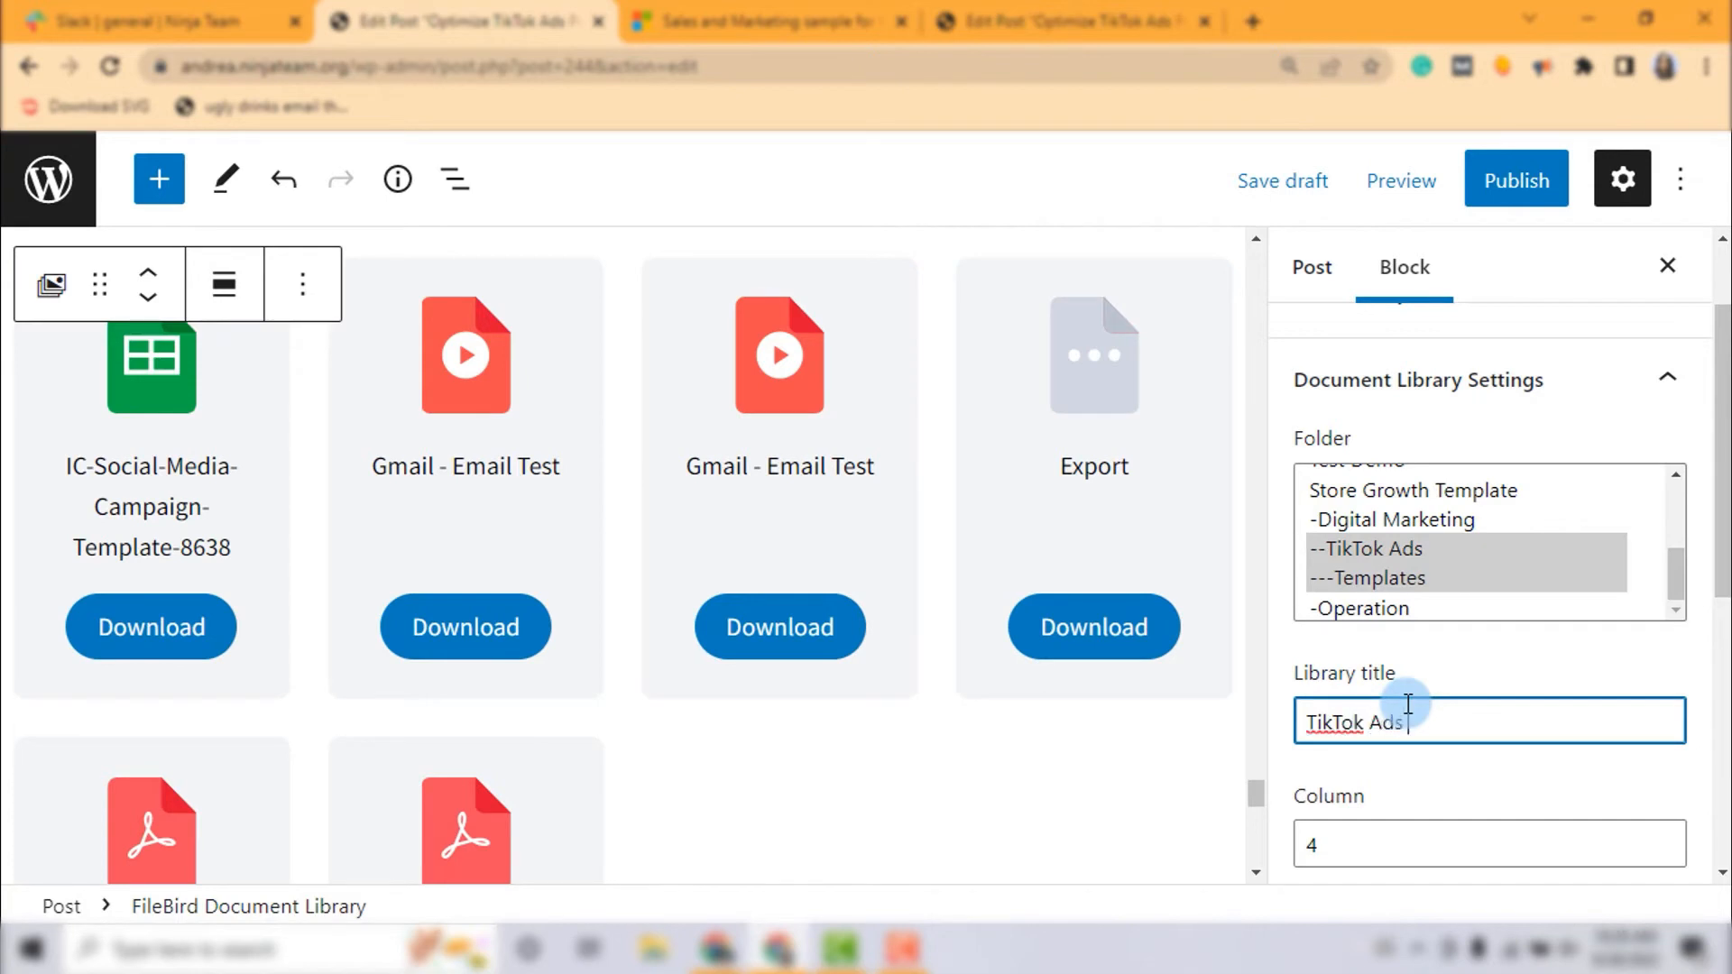
pyautogui.write('Growth Material')
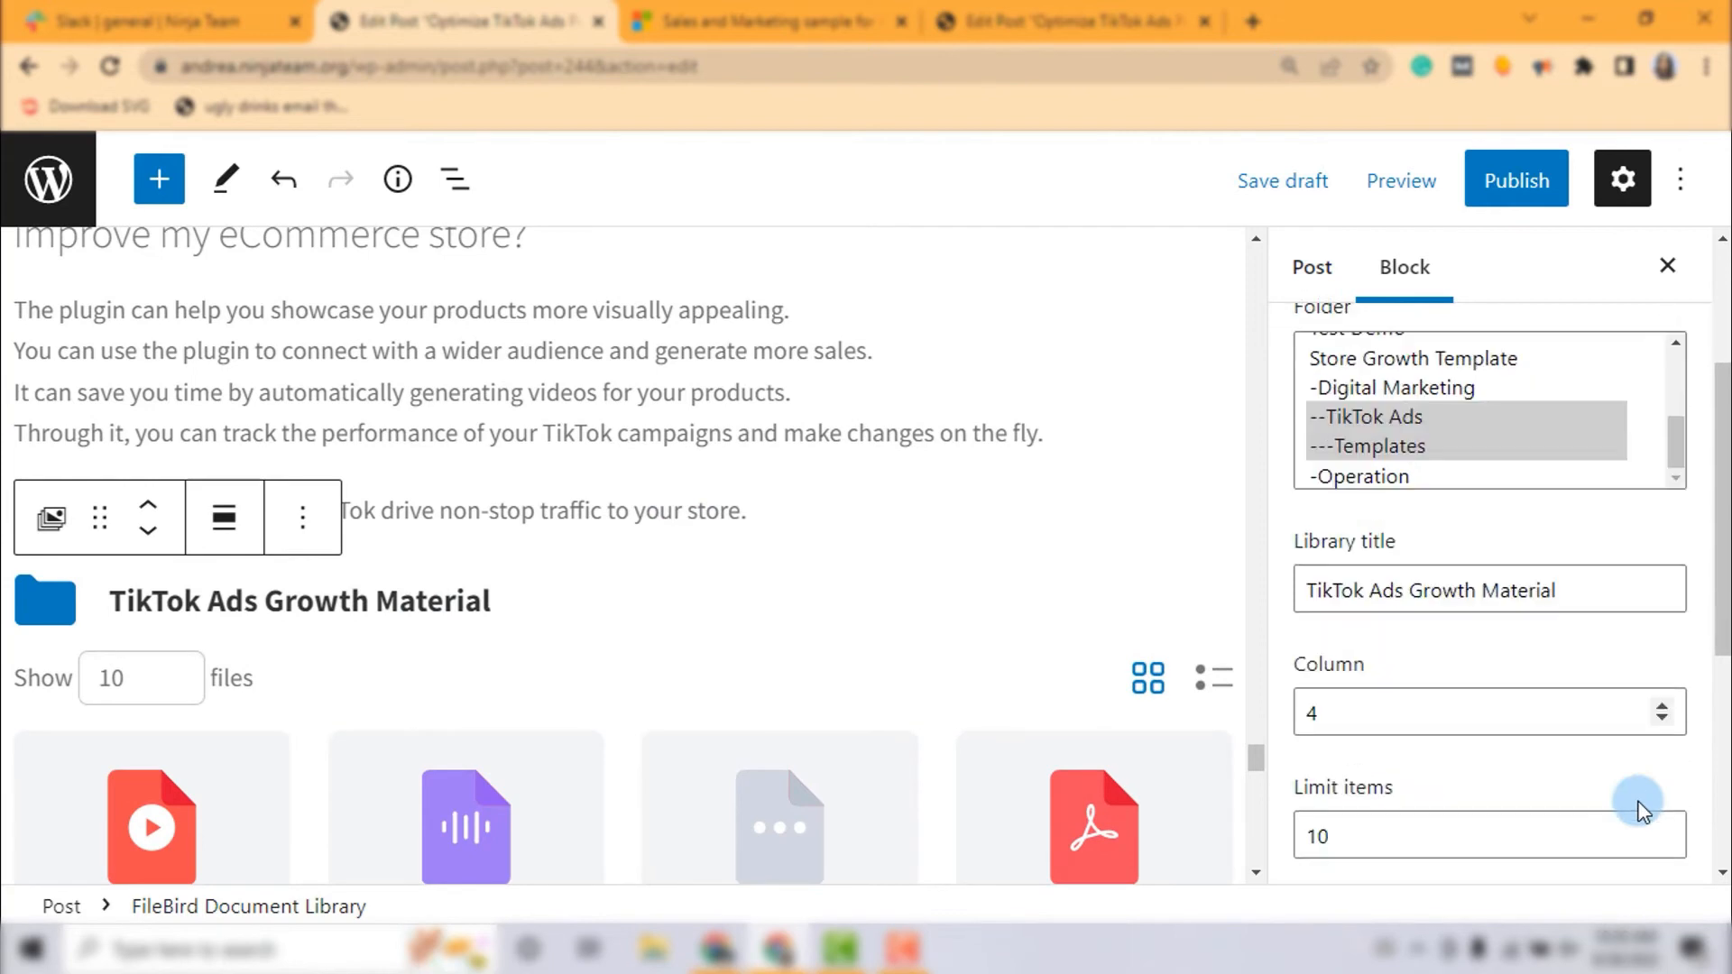
# Limit items to 20 and keep the layout as Grid after trying List.
pyautogui.scroll(-3)
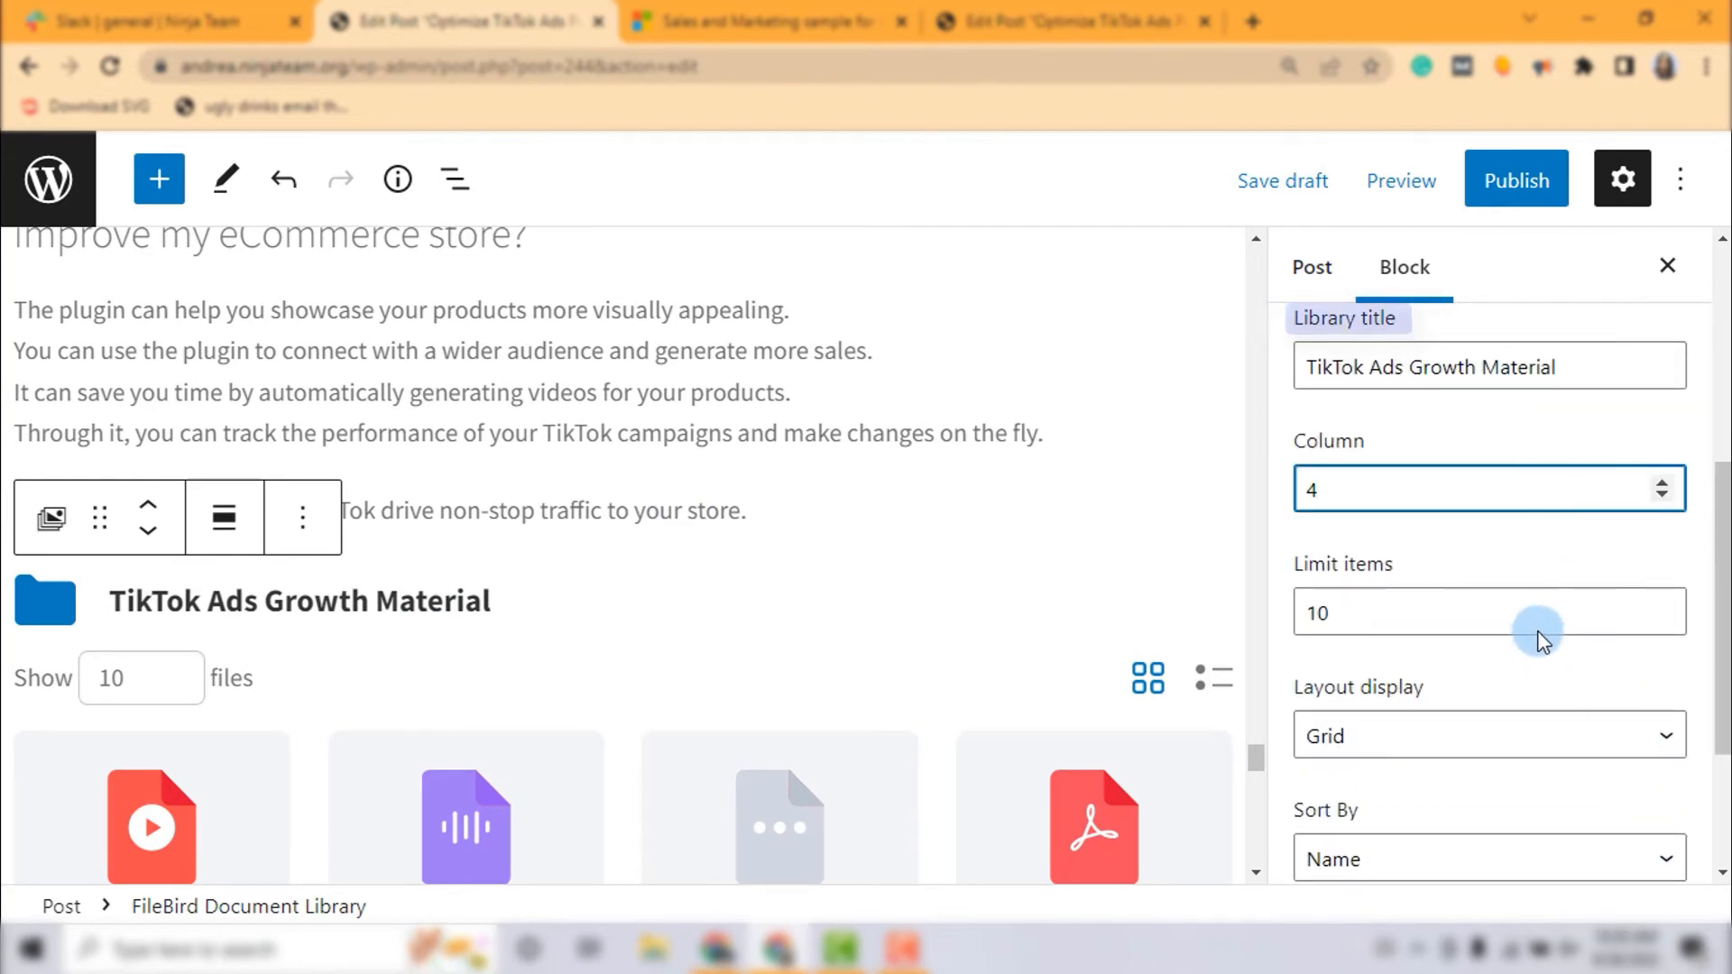
pyautogui.click(1436, 612)
pyautogui.write('20')
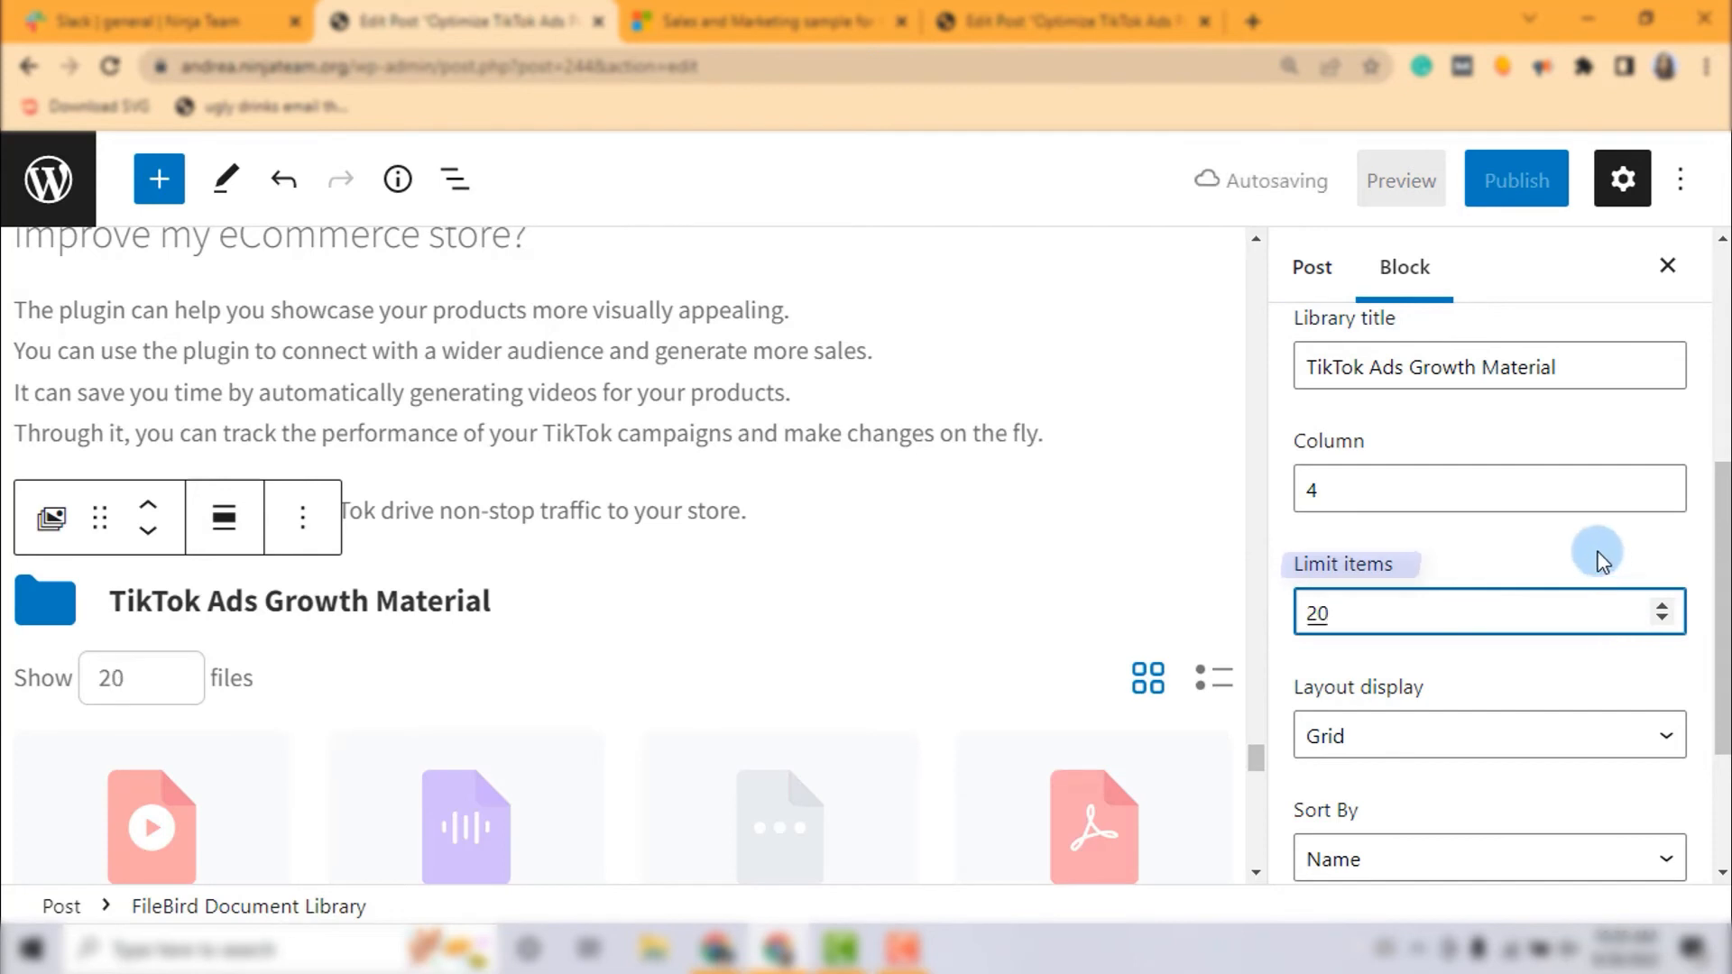
pyautogui.click(1485, 736)
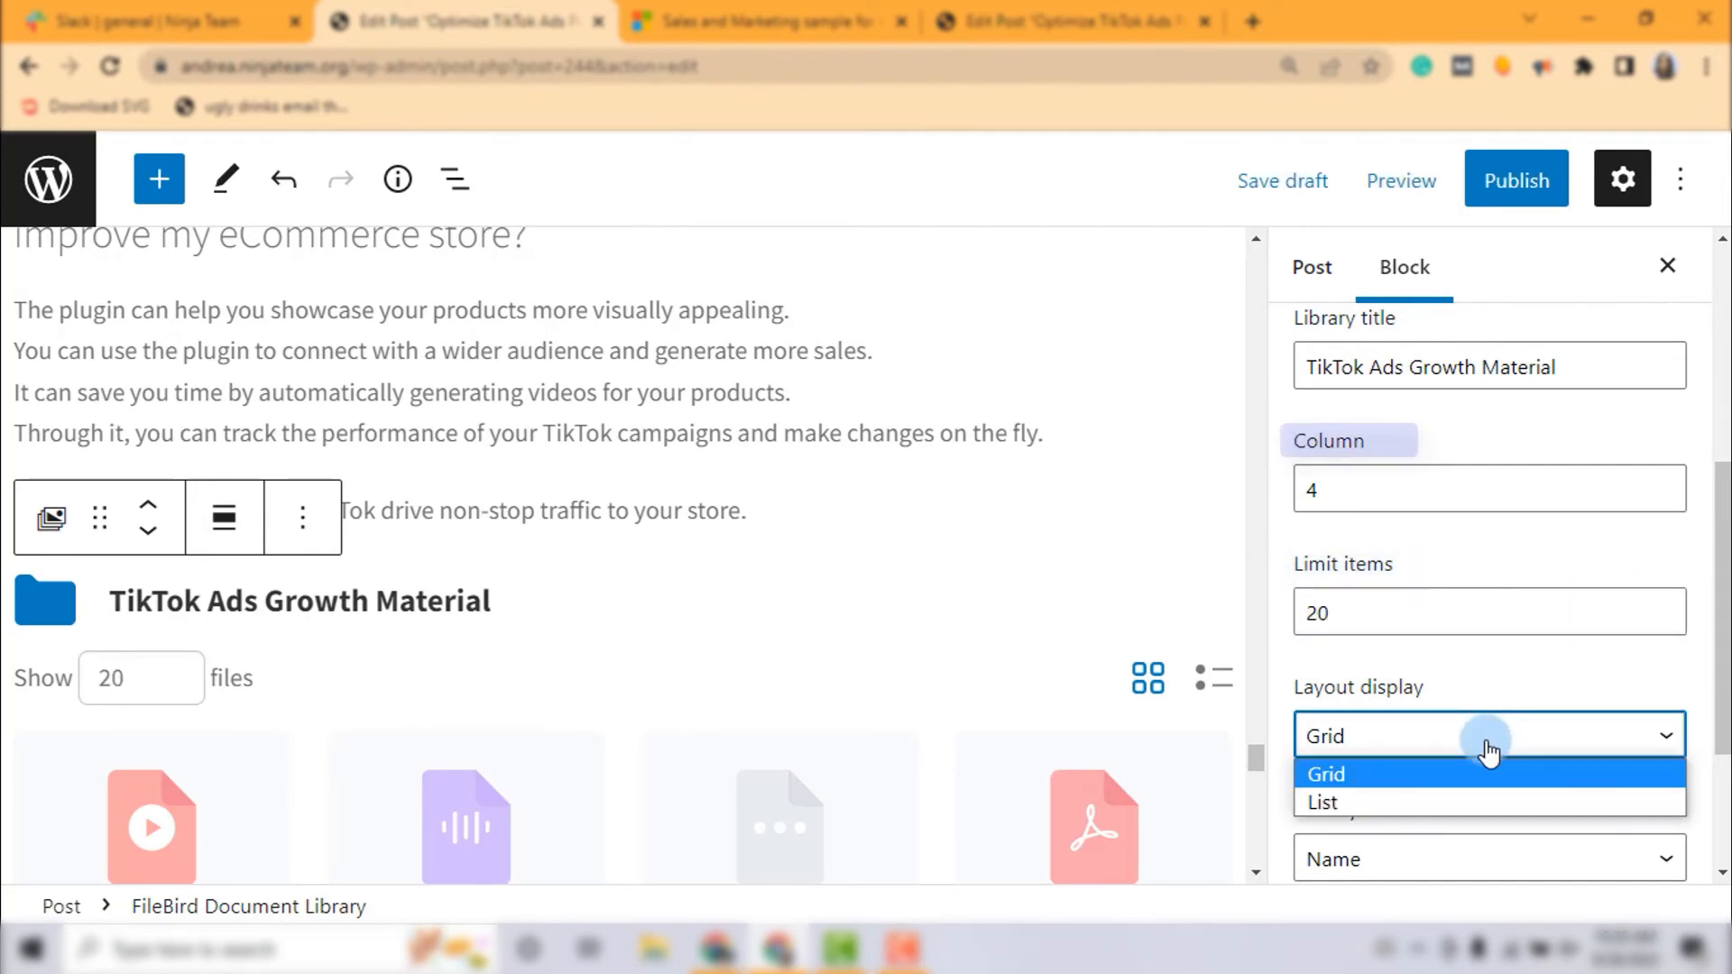
pyautogui.click(1322, 801)
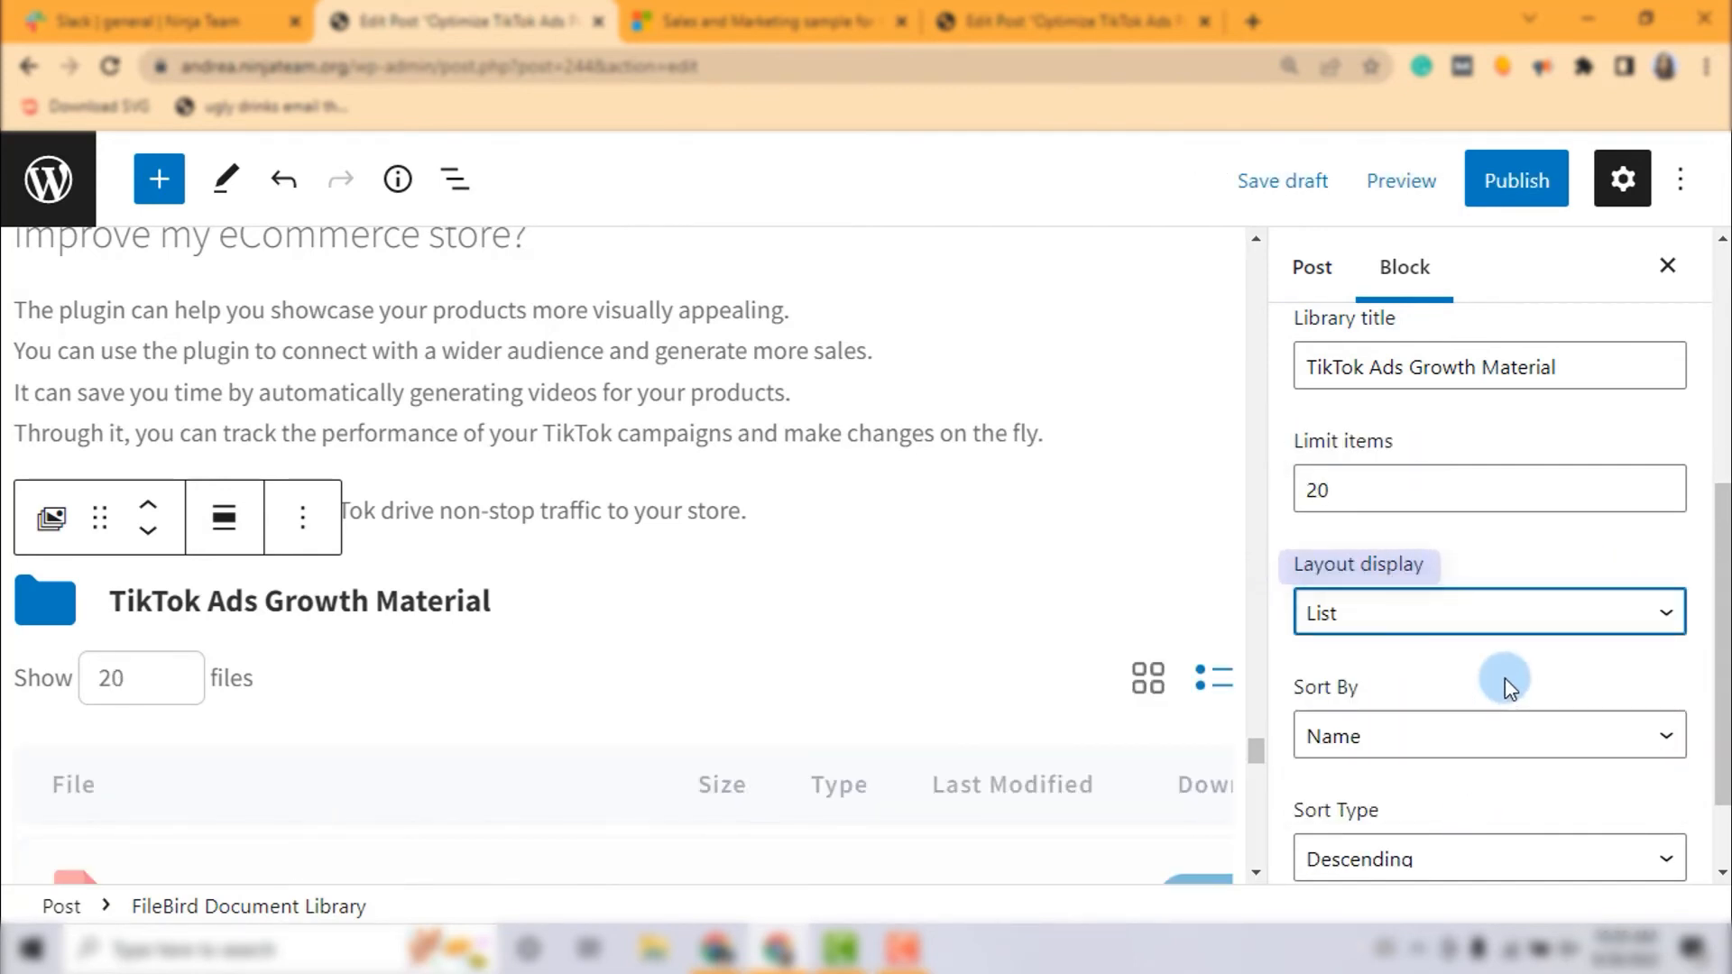
pyautogui.click(1488, 612)
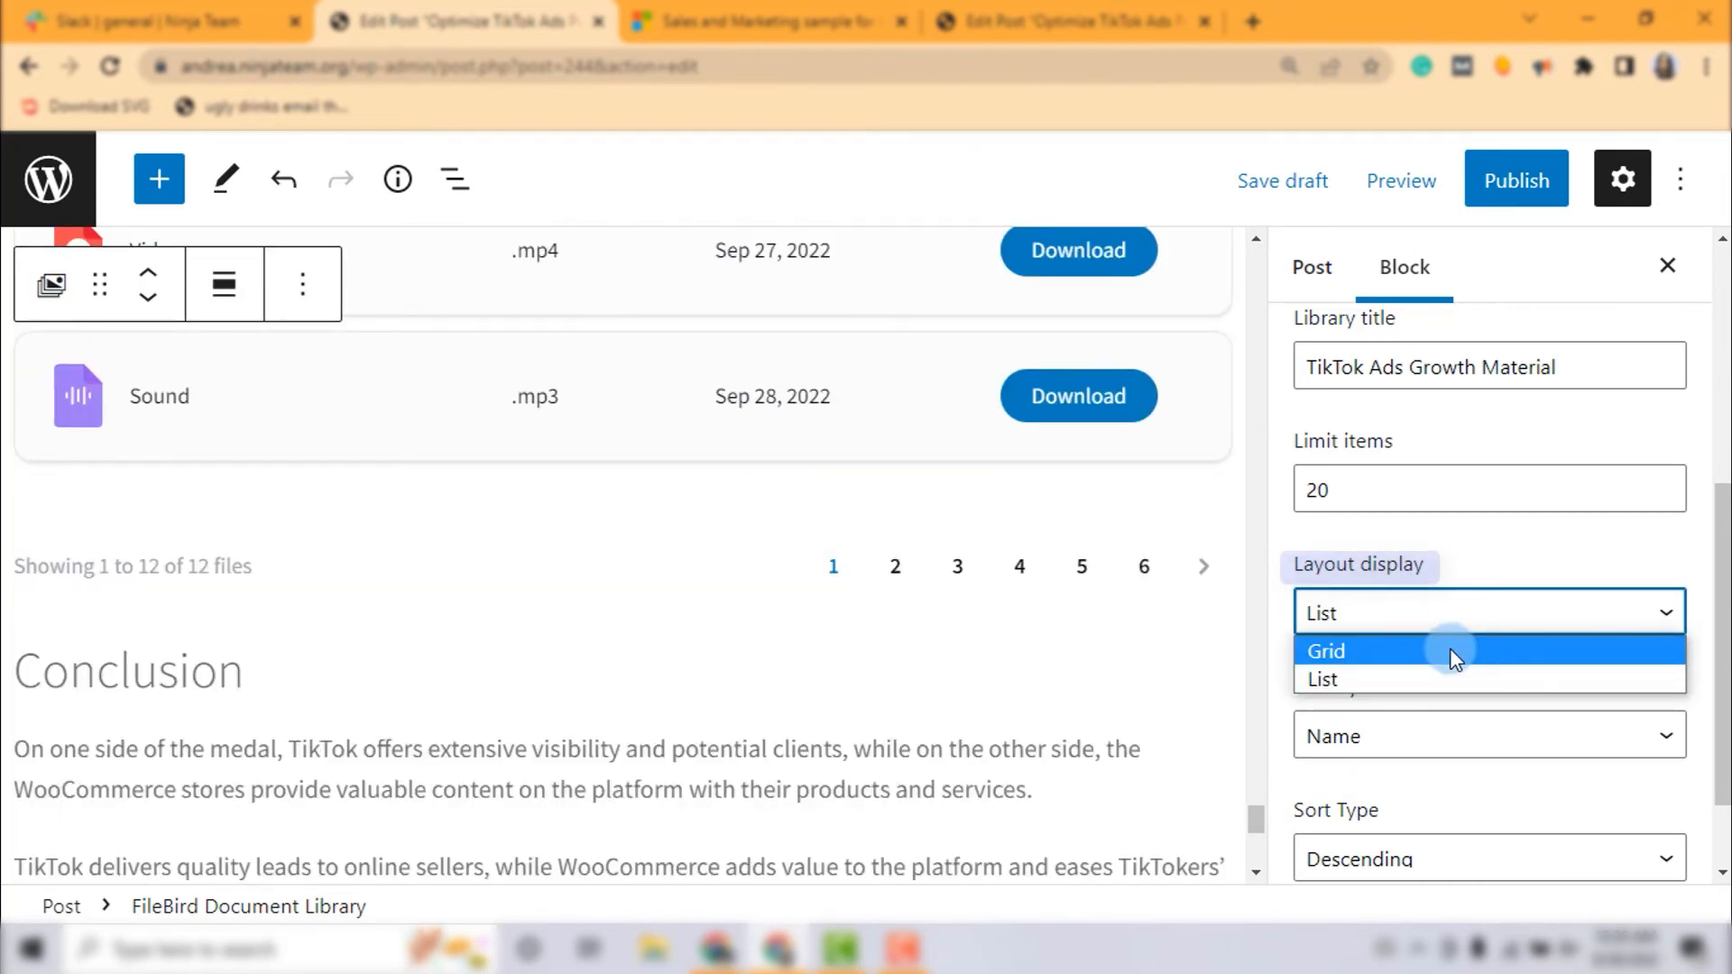
pyautogui.click(1326, 651)
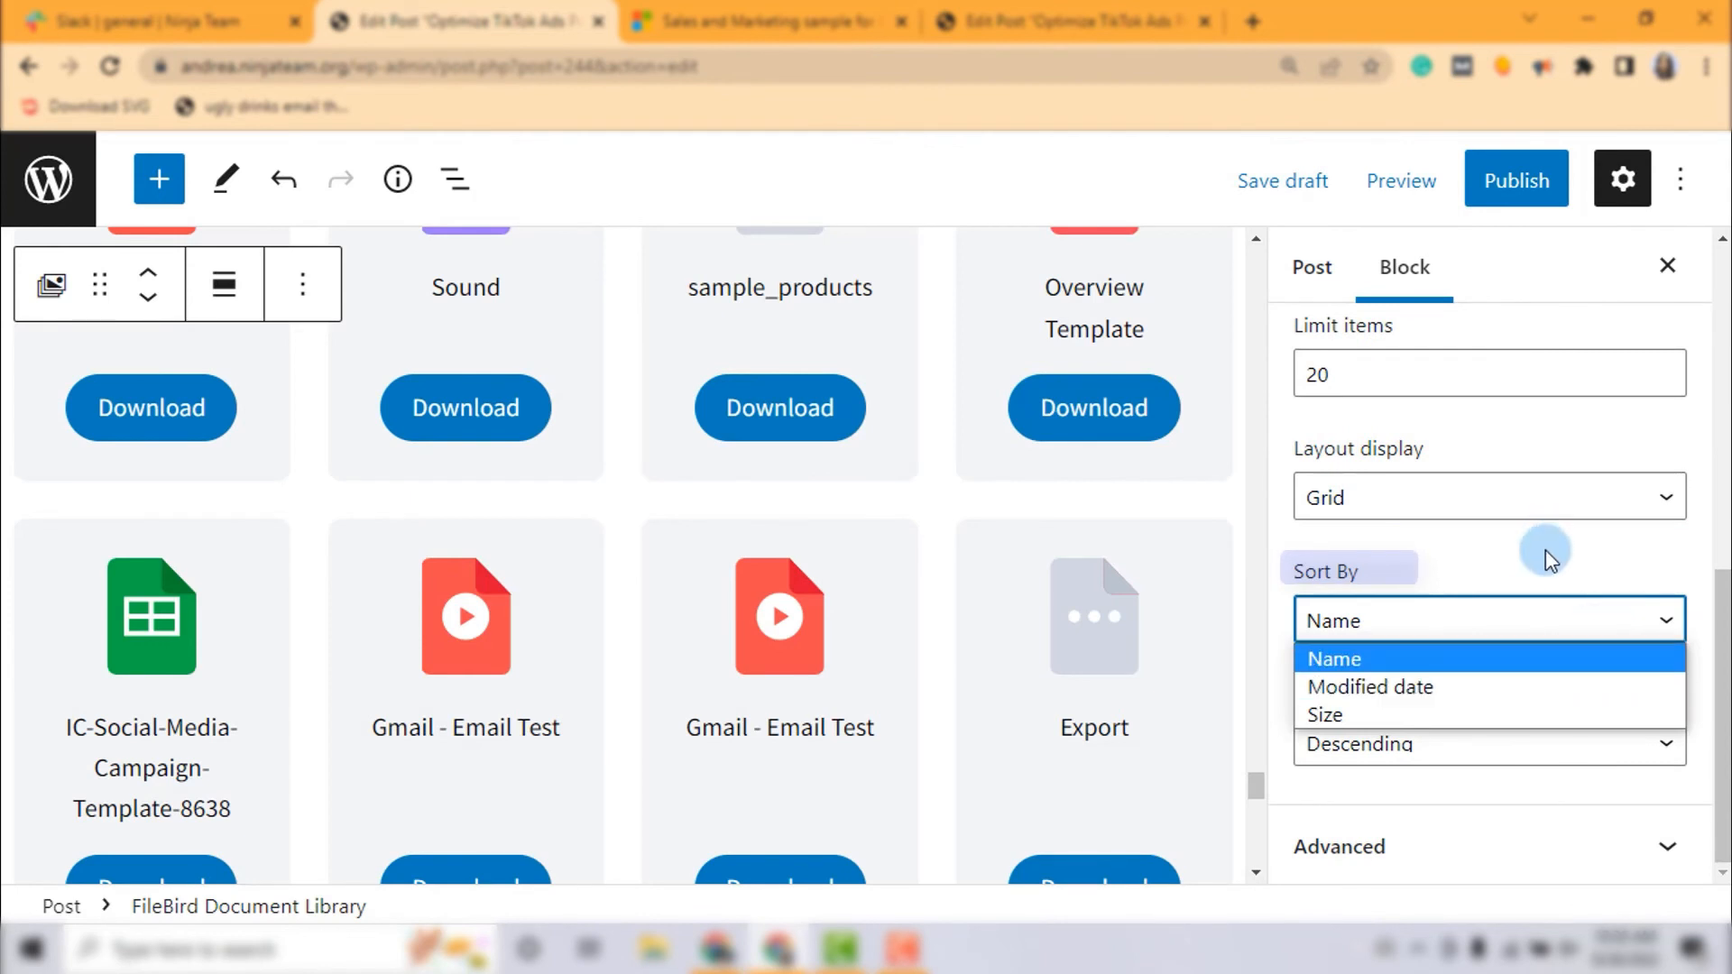
# Review Sort By and Sort Type, then publish the post.
pyautogui.click(1488, 742)
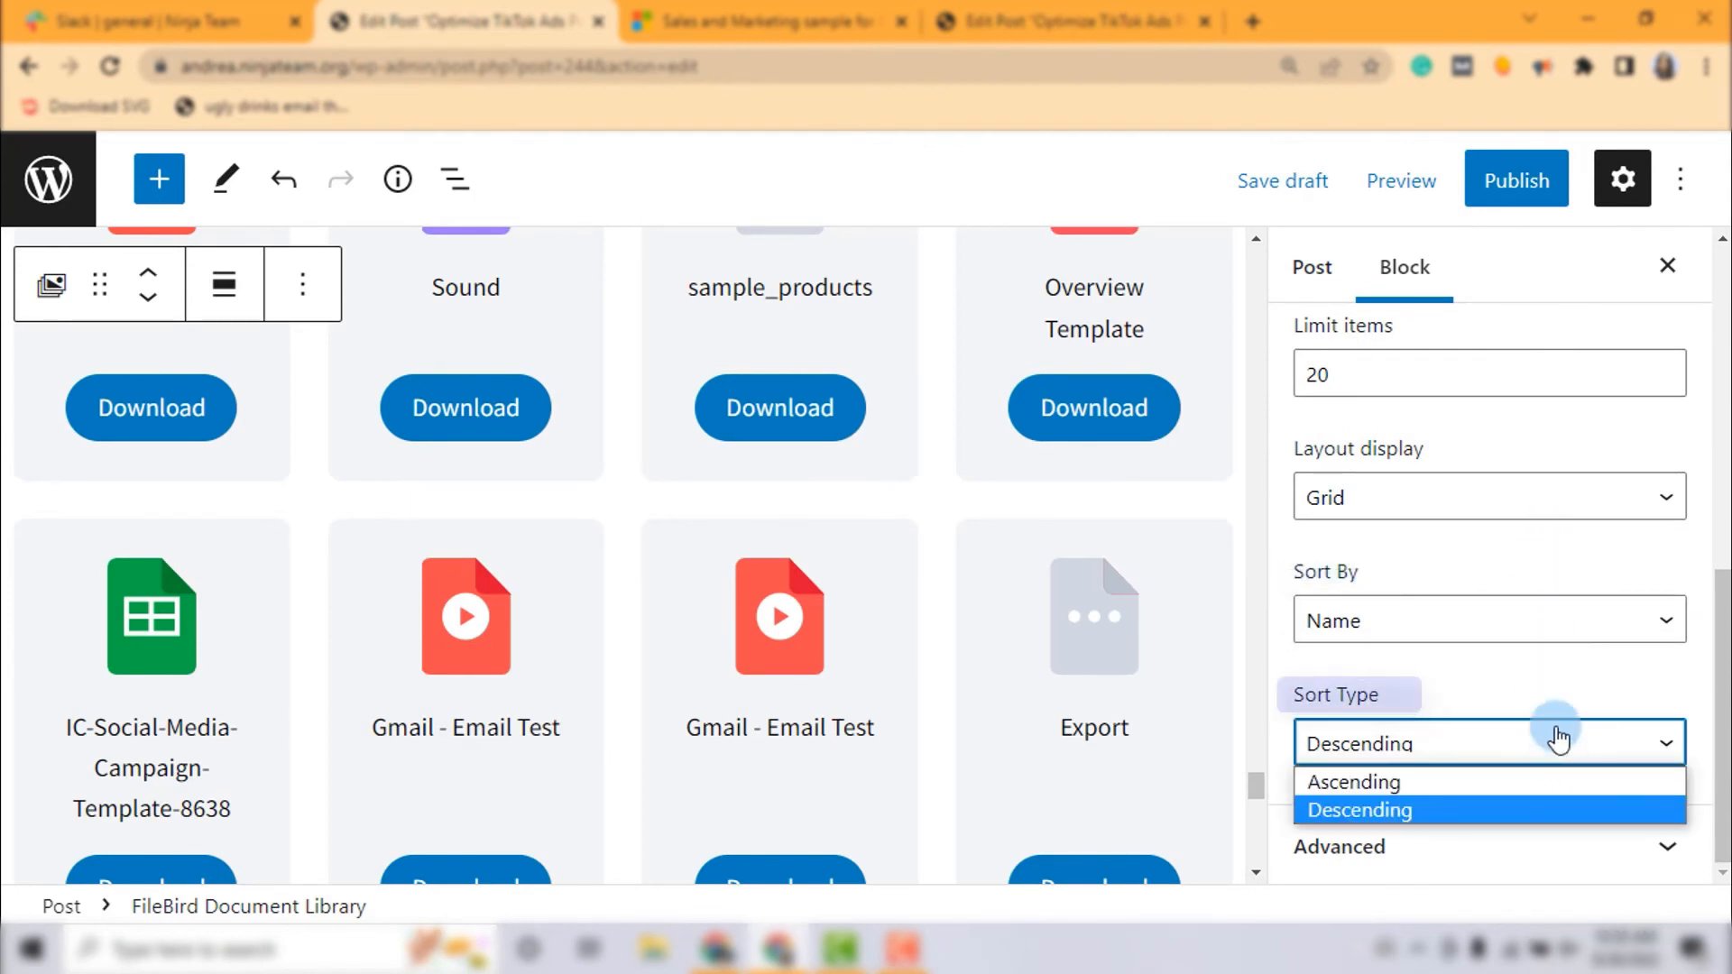
pyautogui.click(1516, 178)
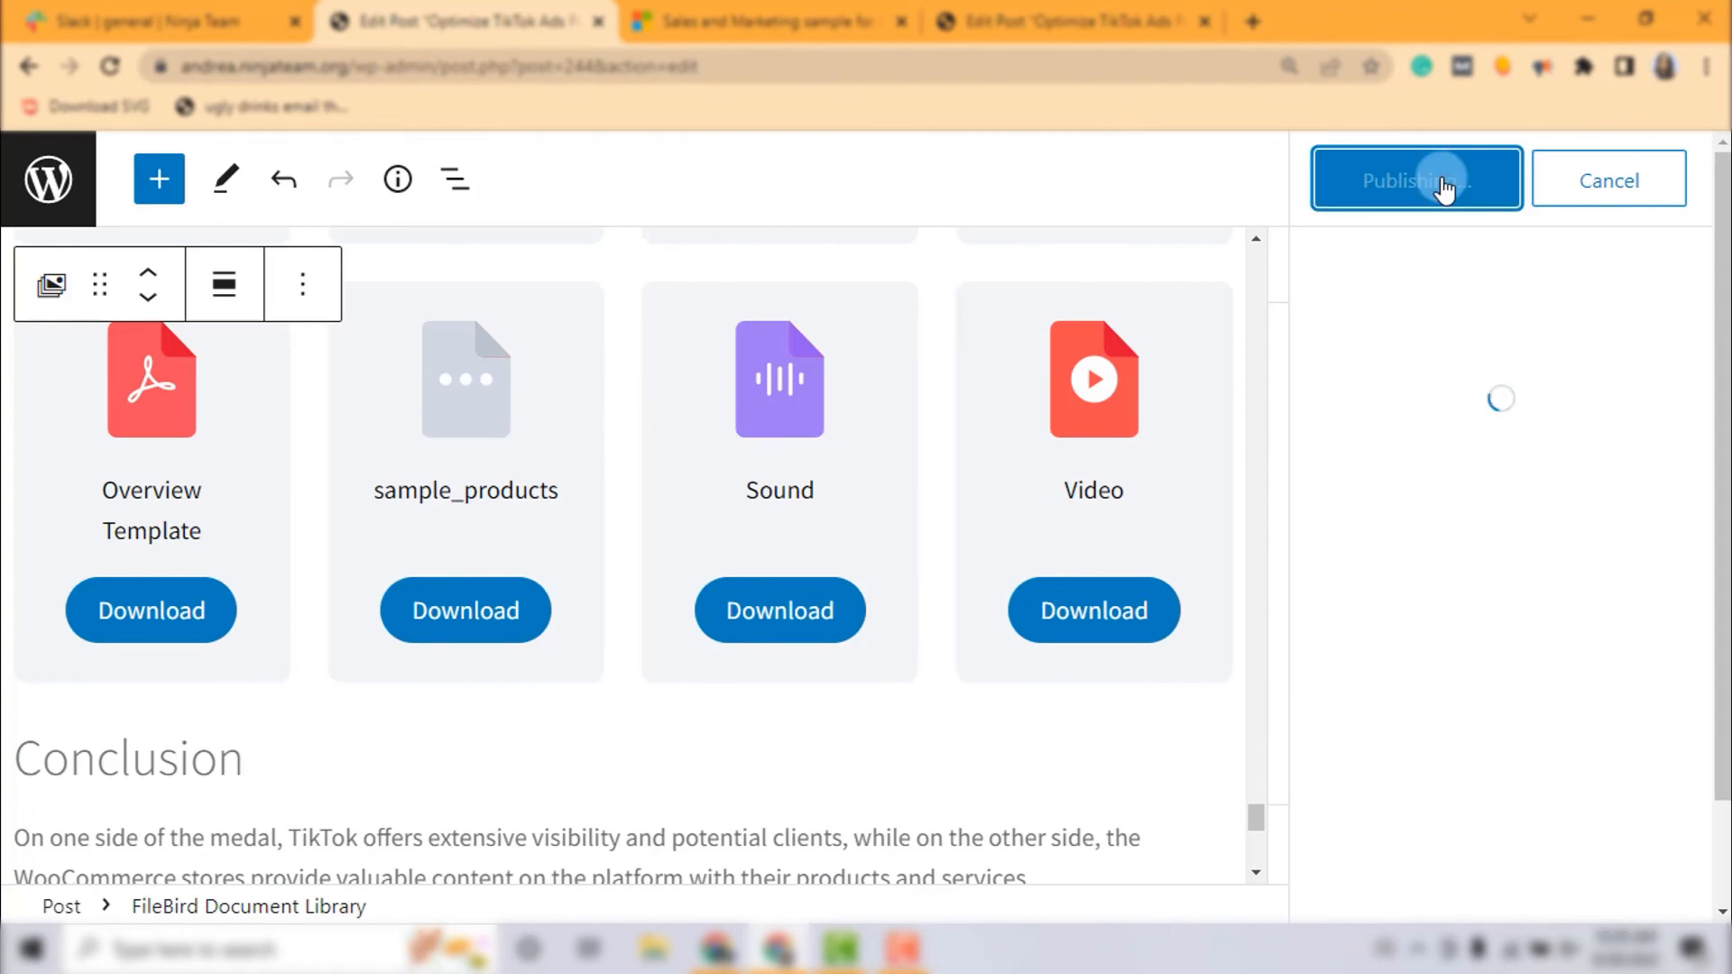
pyautogui.click(1414, 179)
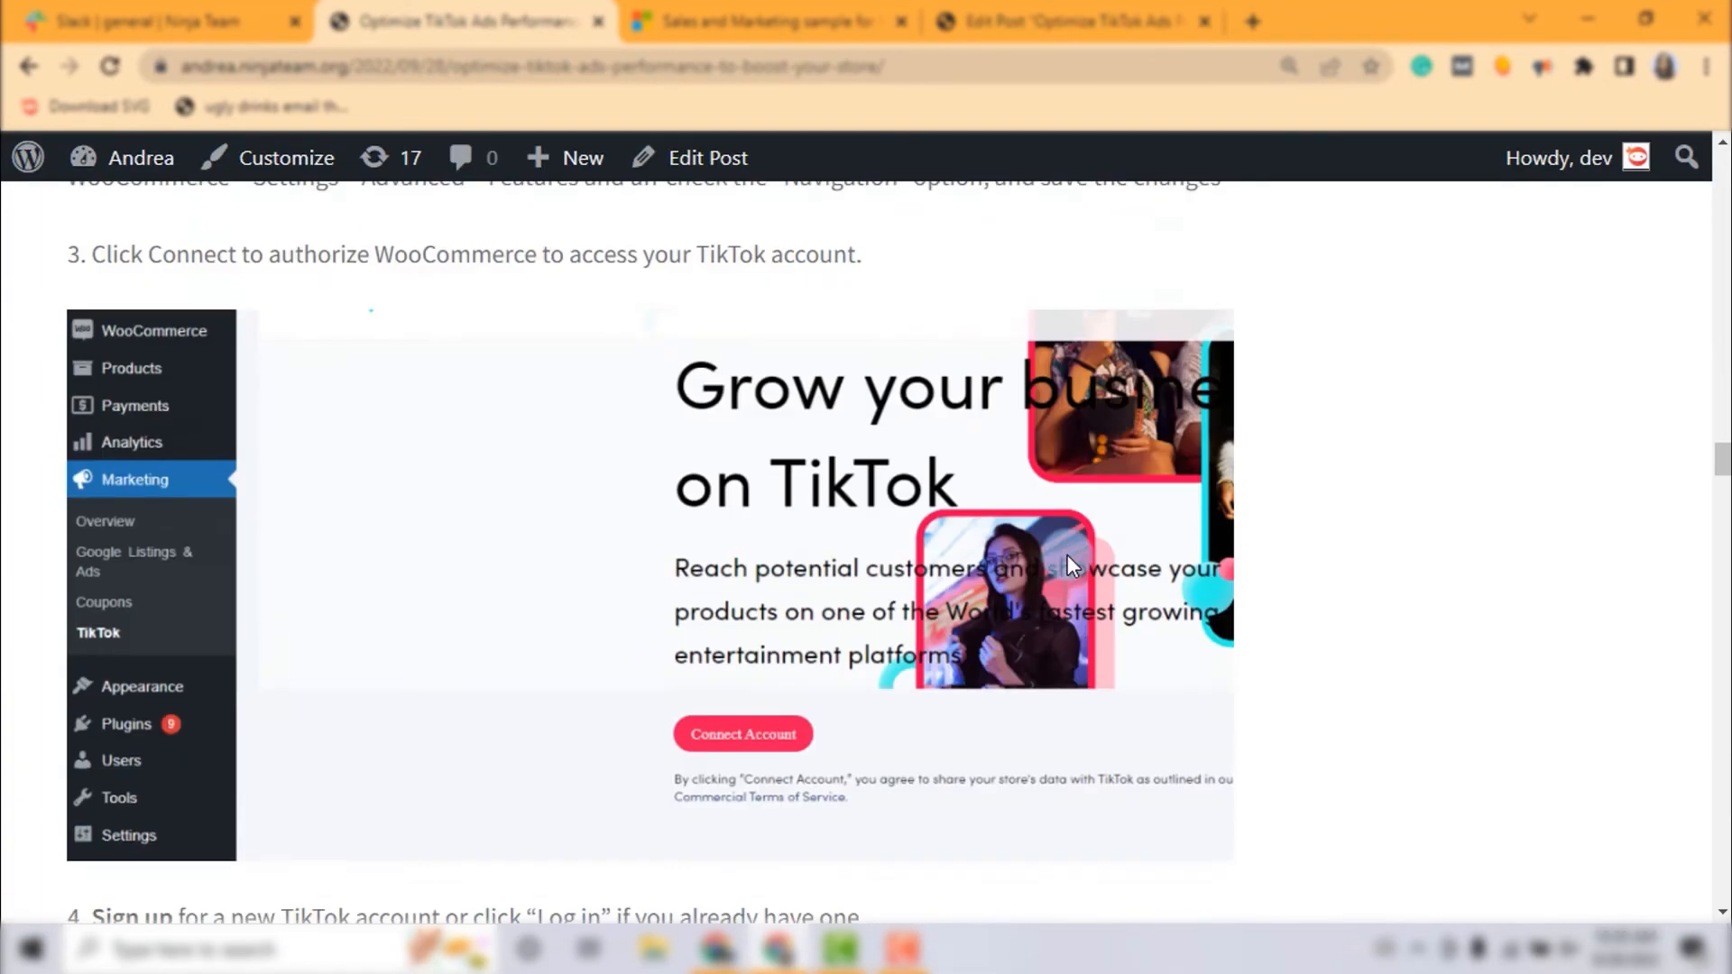
# Download the '5-Best-Sales-Funnels…docx' file from the live library.
pyautogui.scroll(-3)
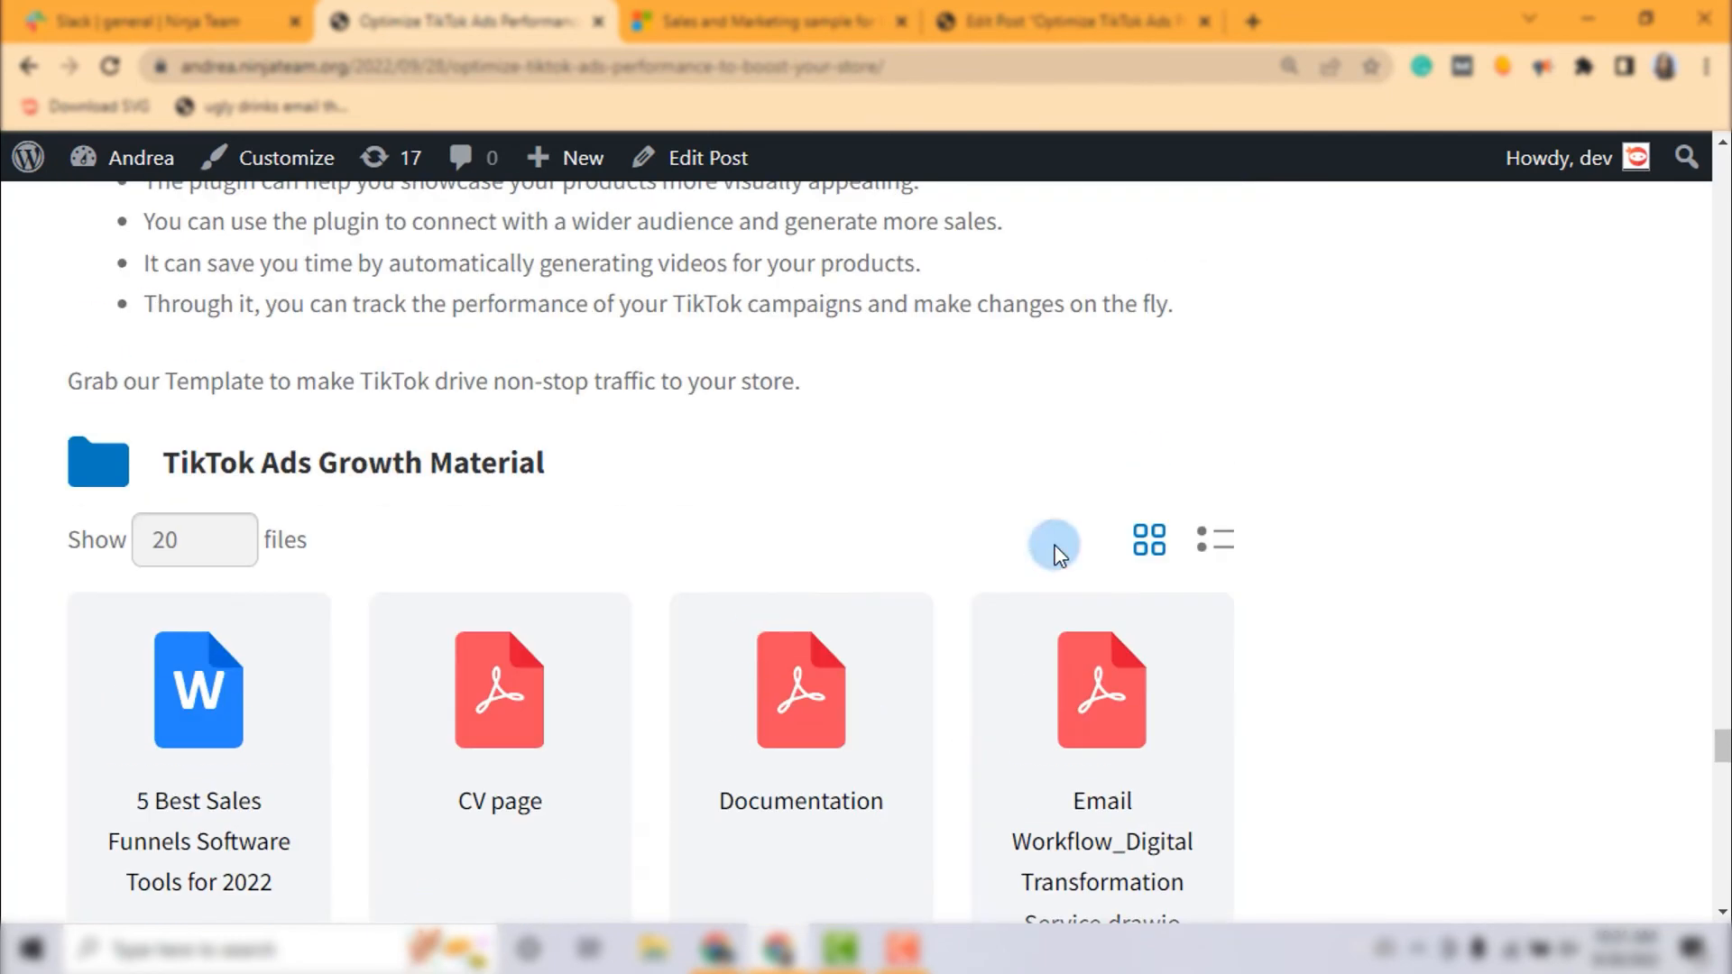
pyautogui.scroll(-3)
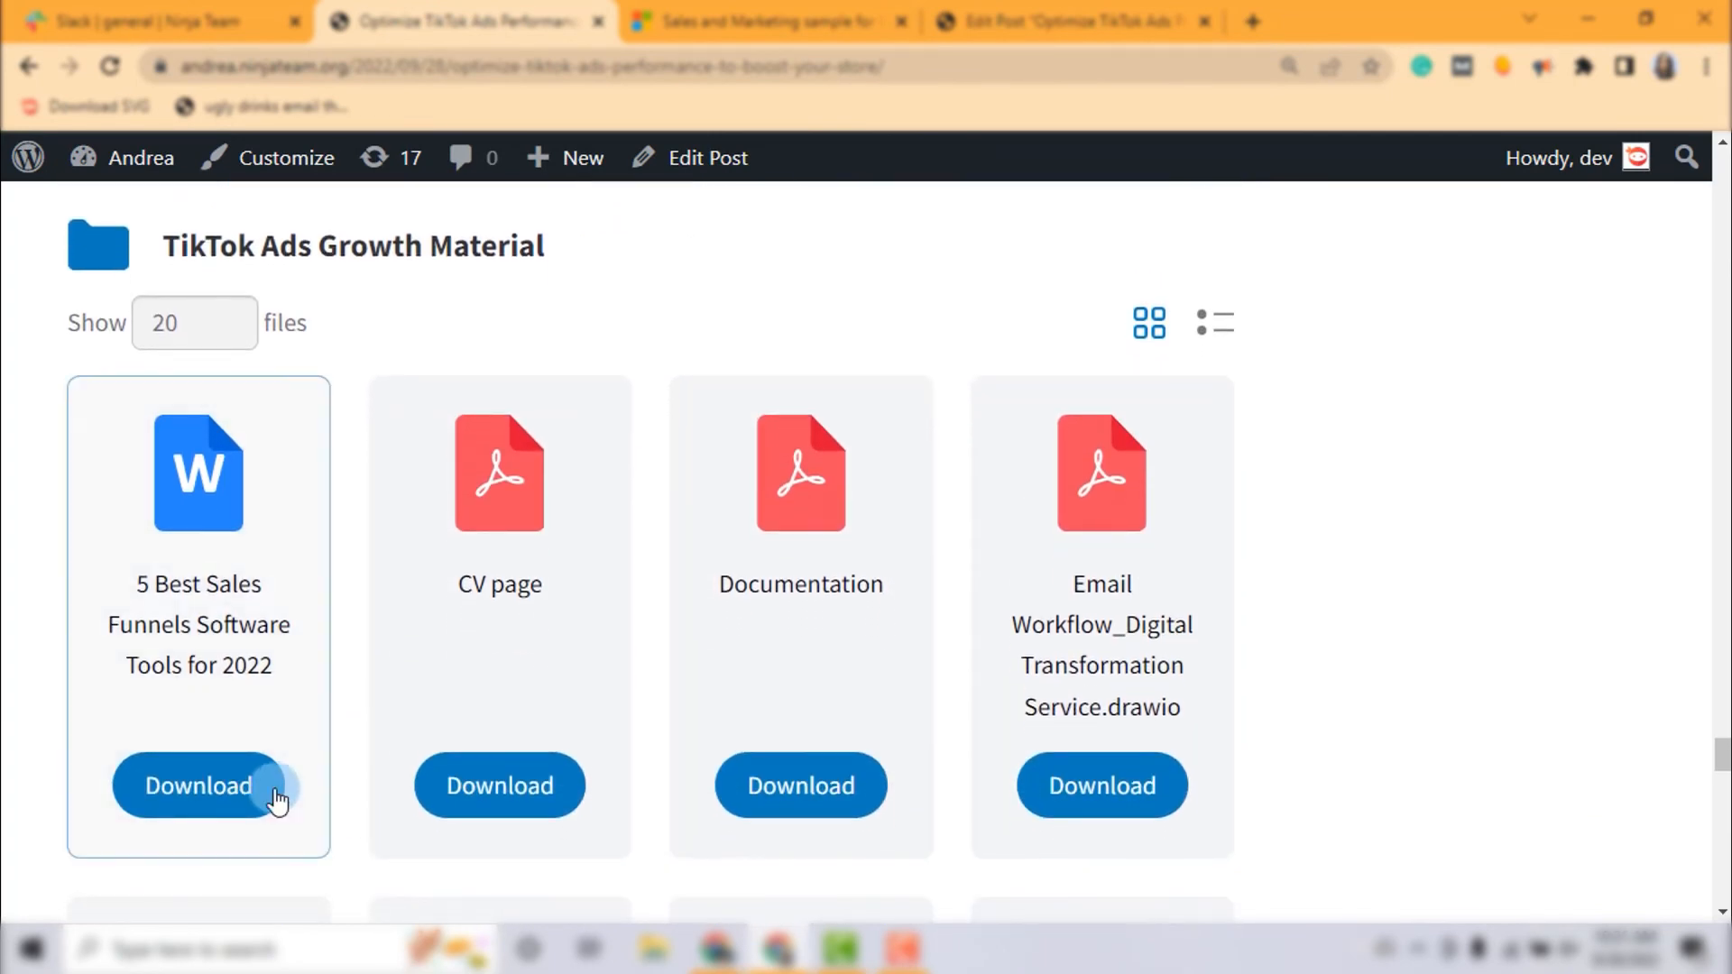
pyautogui.click(198, 784)
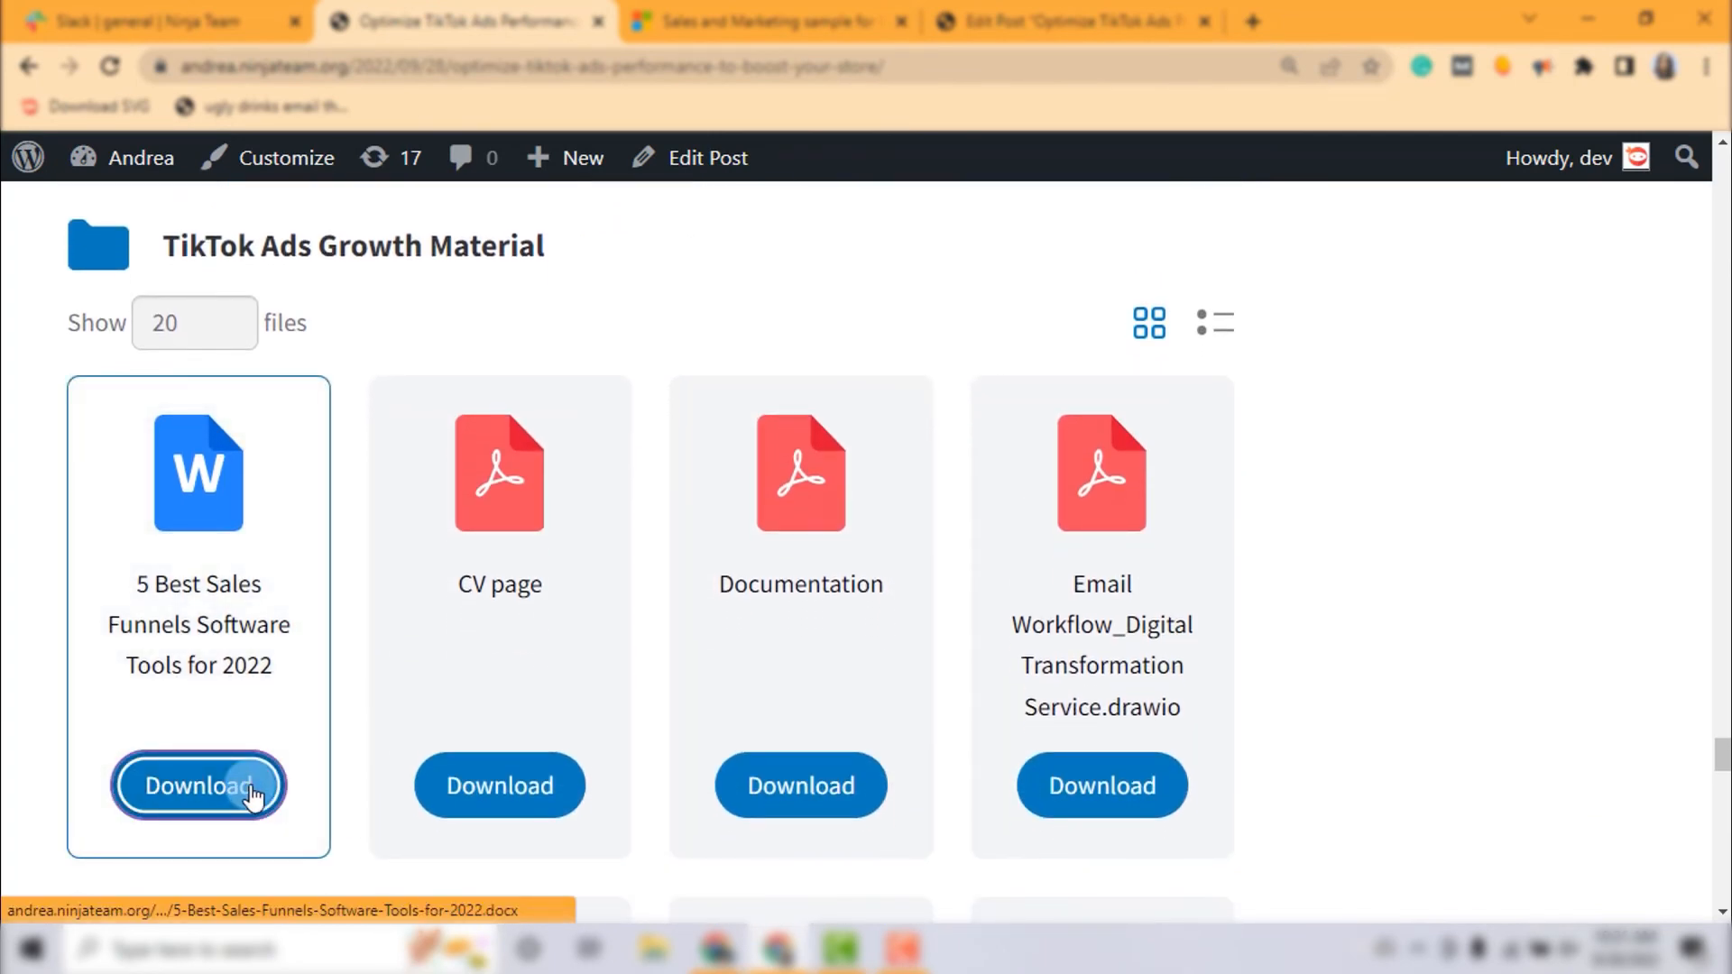
pyautogui.click(199, 785)
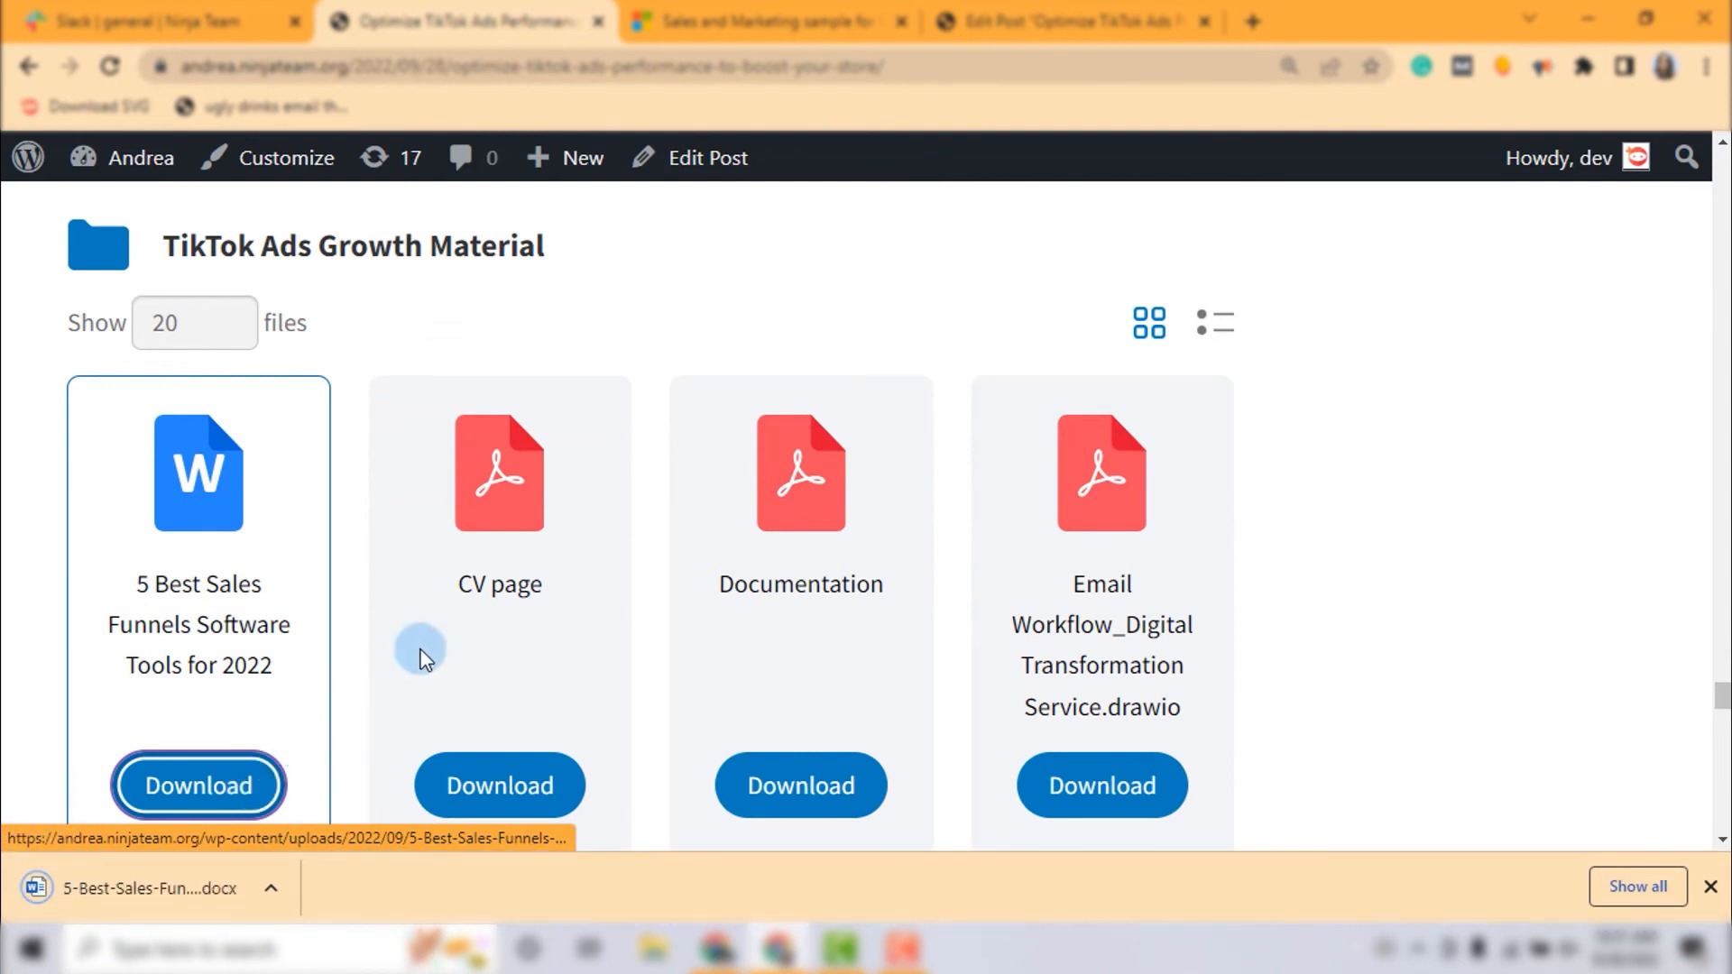
pyautogui.moveTo(799, 784)
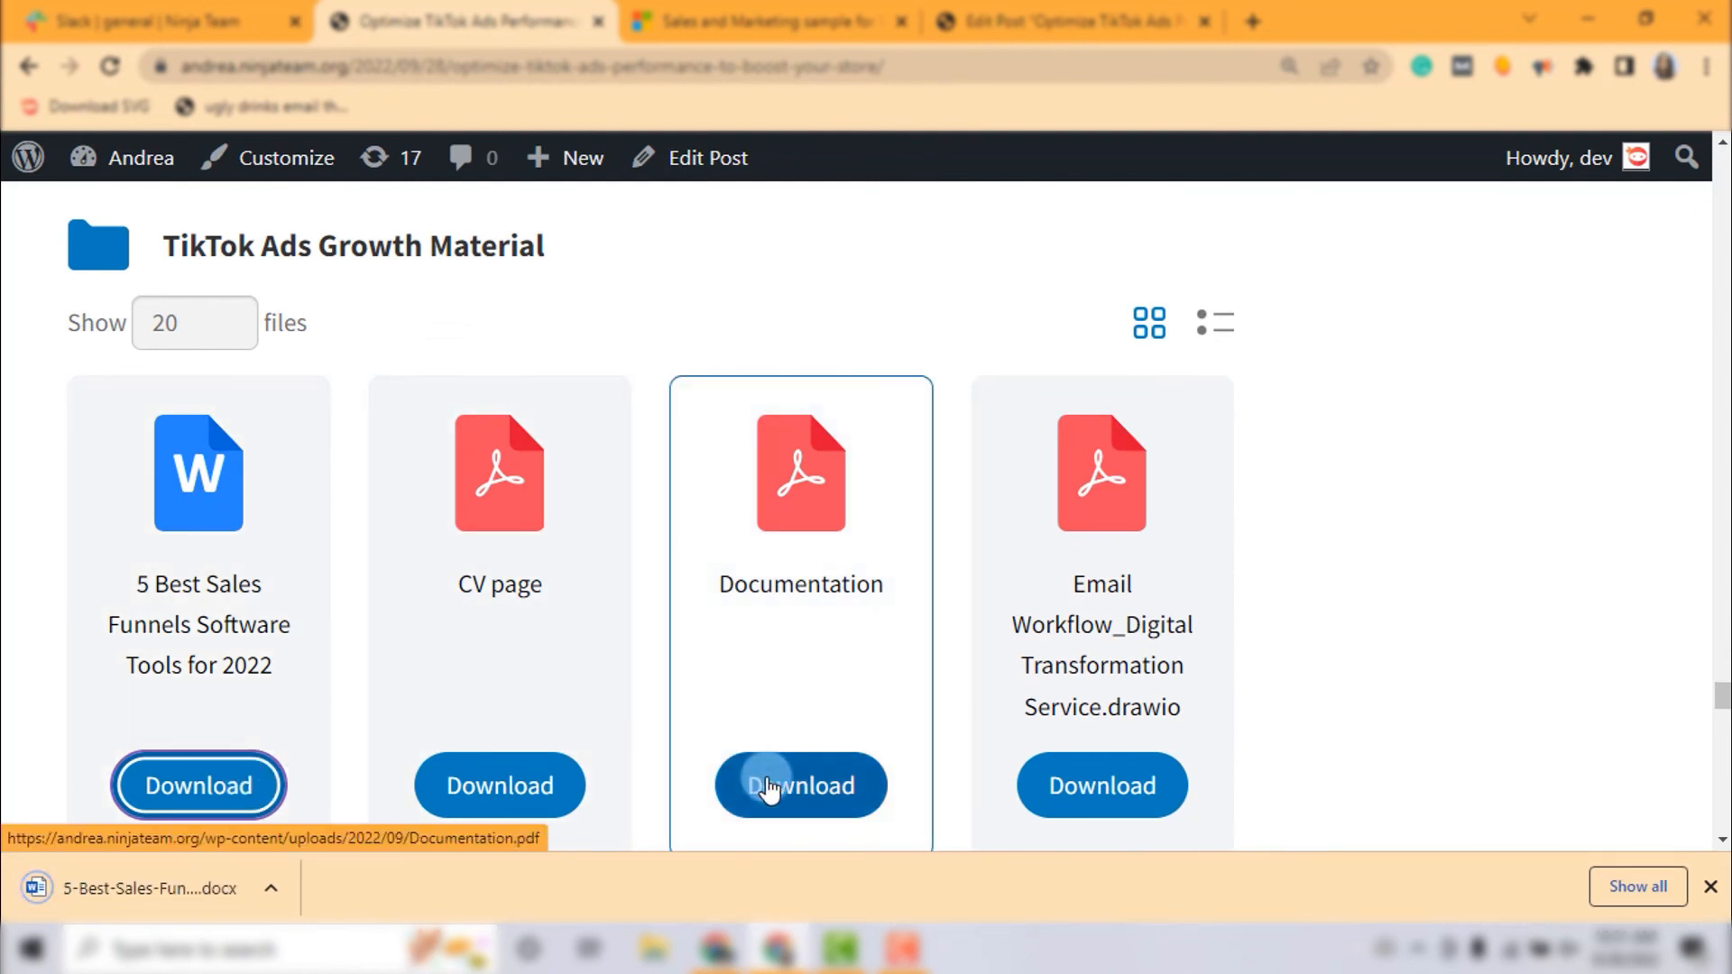